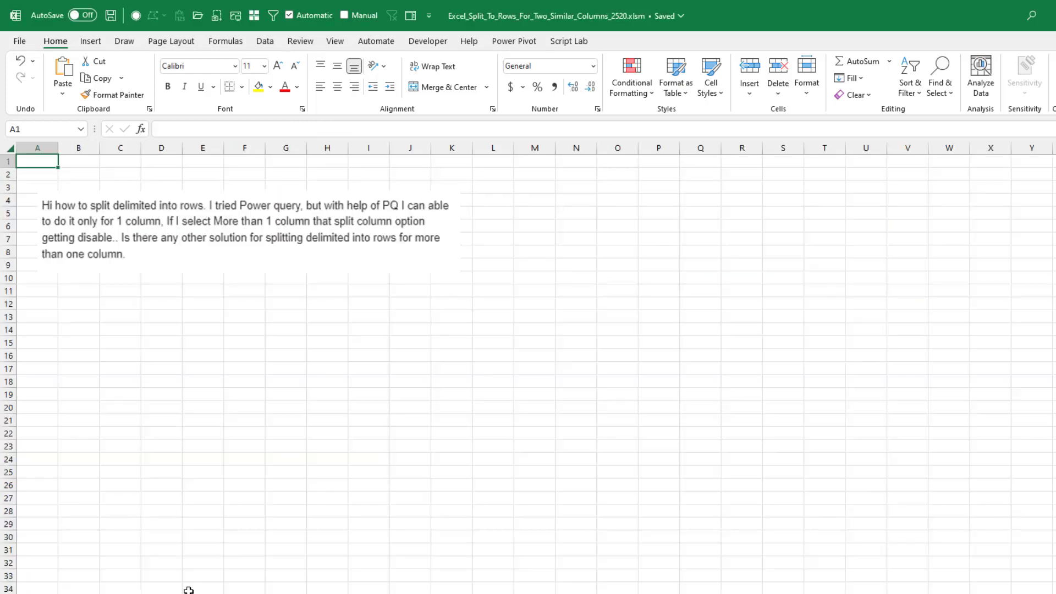
{"action": "mouse_move", "coordinate": [316, 229]}
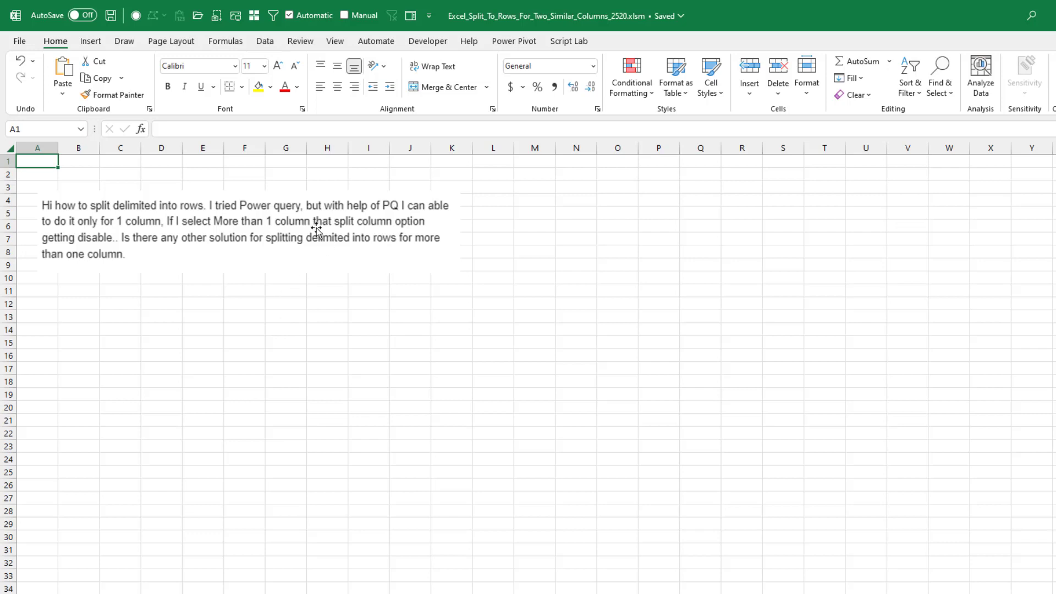
{"action": "mouse_move", "coordinate": [396, 222]}
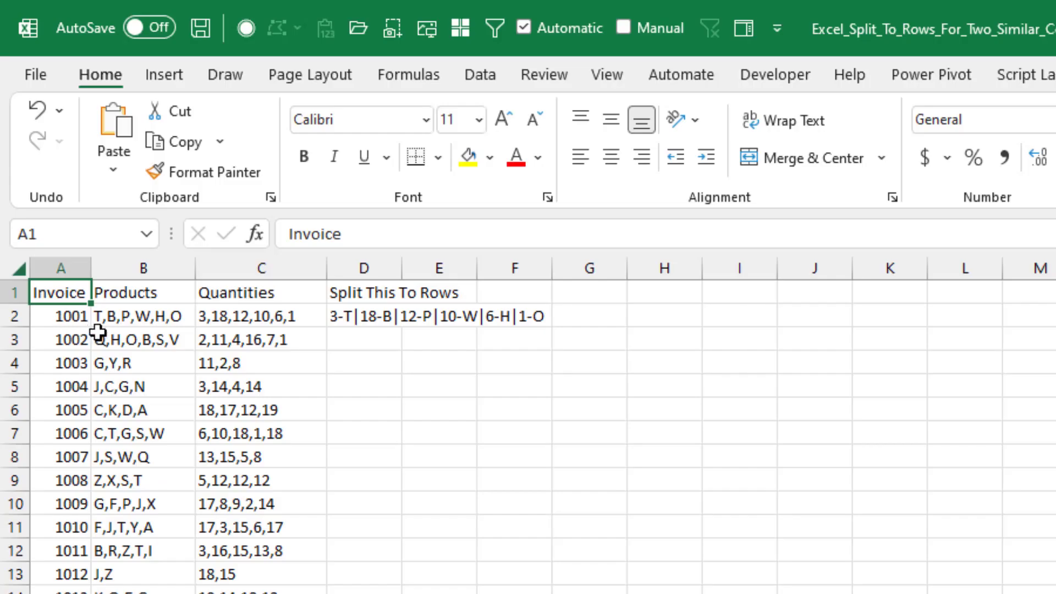
{"action": "mouse_move", "coordinate": [207, 356]}
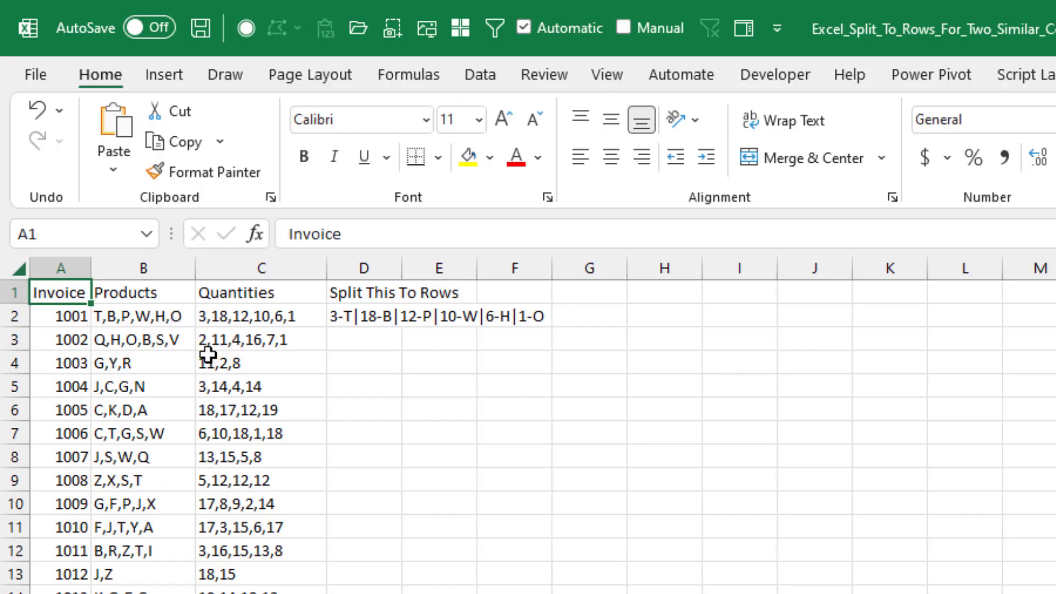
{"action": "mouse_move", "coordinate": [250, 316]}
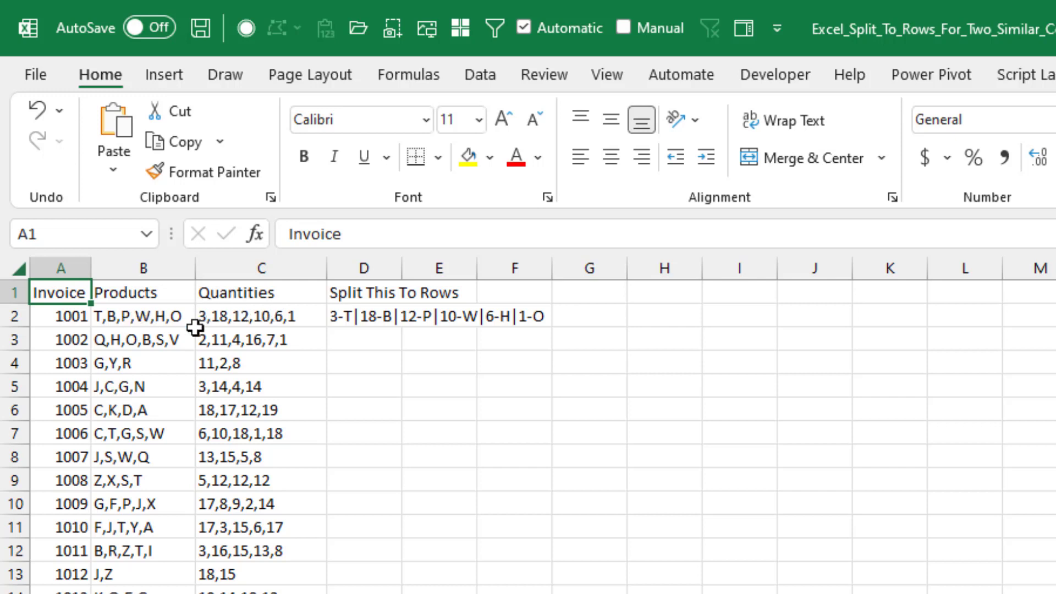
{"action": "mouse_move", "coordinate": [246, 433]}
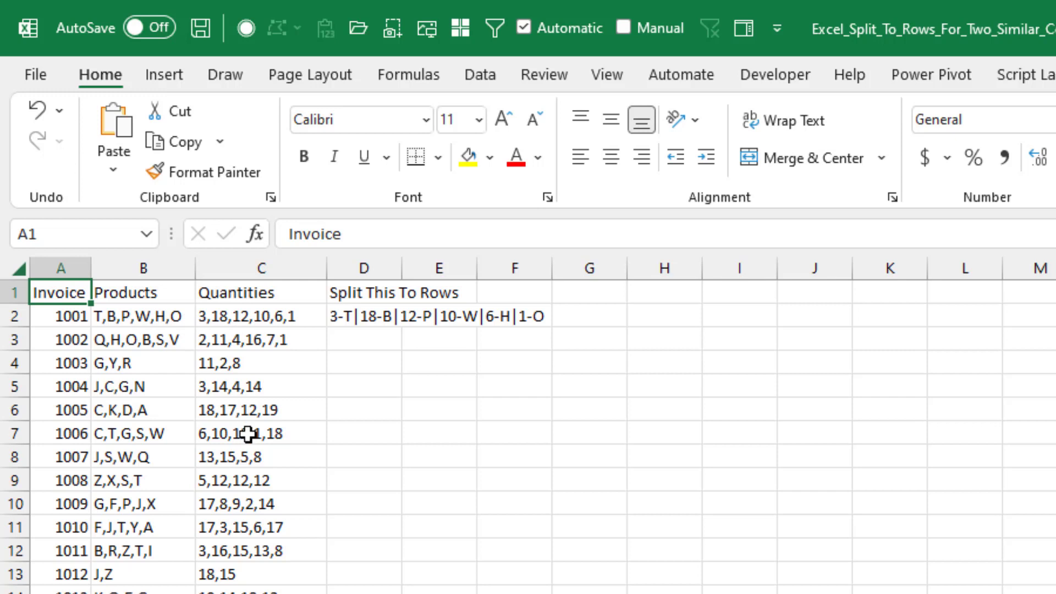
{"action": "mouse_move", "coordinate": [320, 442]}
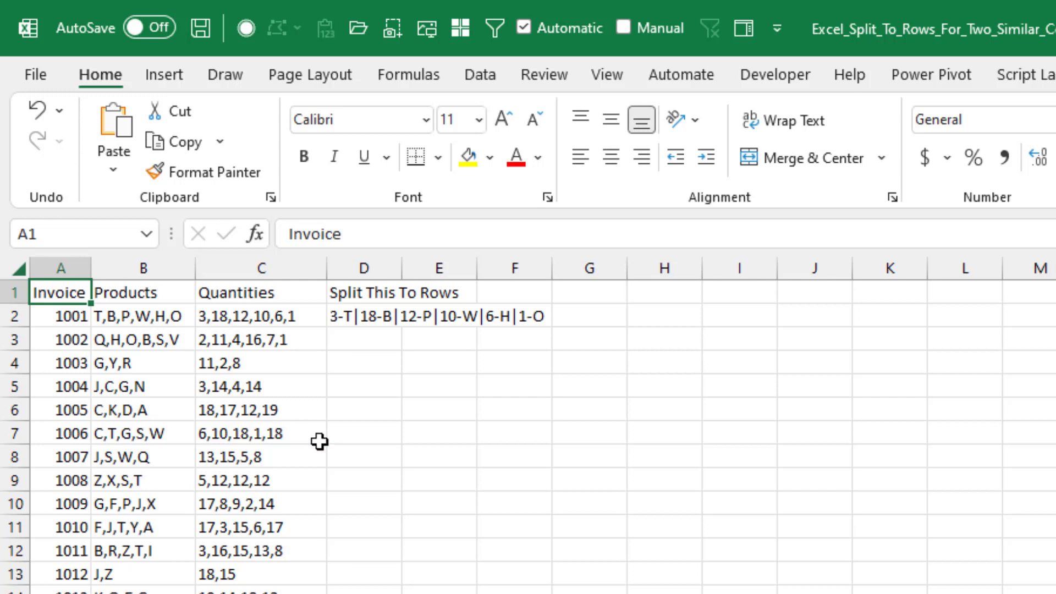
- Inspect the formula in cell D2 and leave it unchanged
{"action": "left_click", "coordinate": [363, 315]}
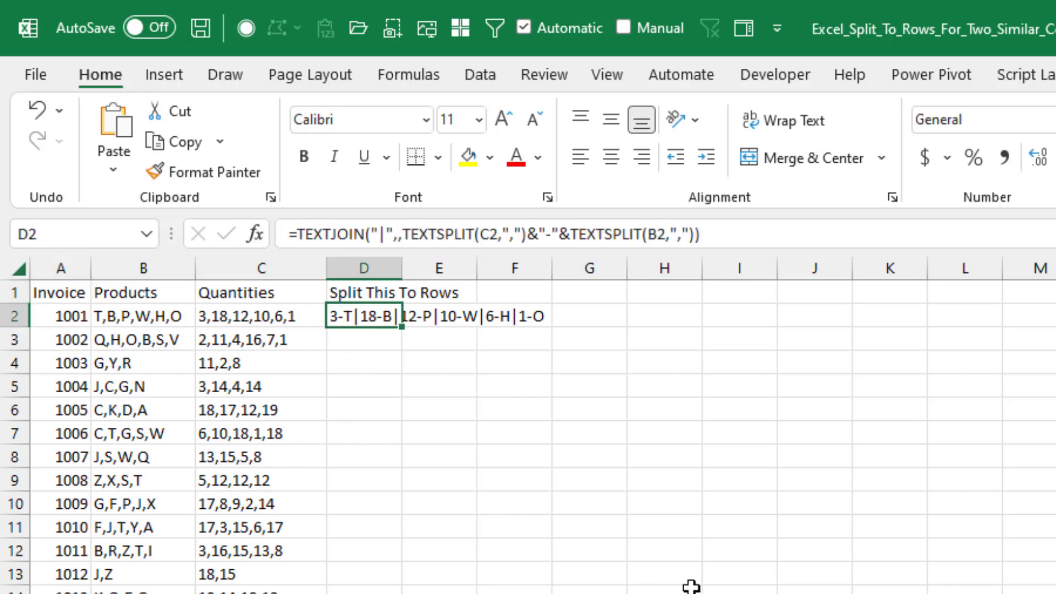
{"action": "double_click", "coordinate": [364, 316]}
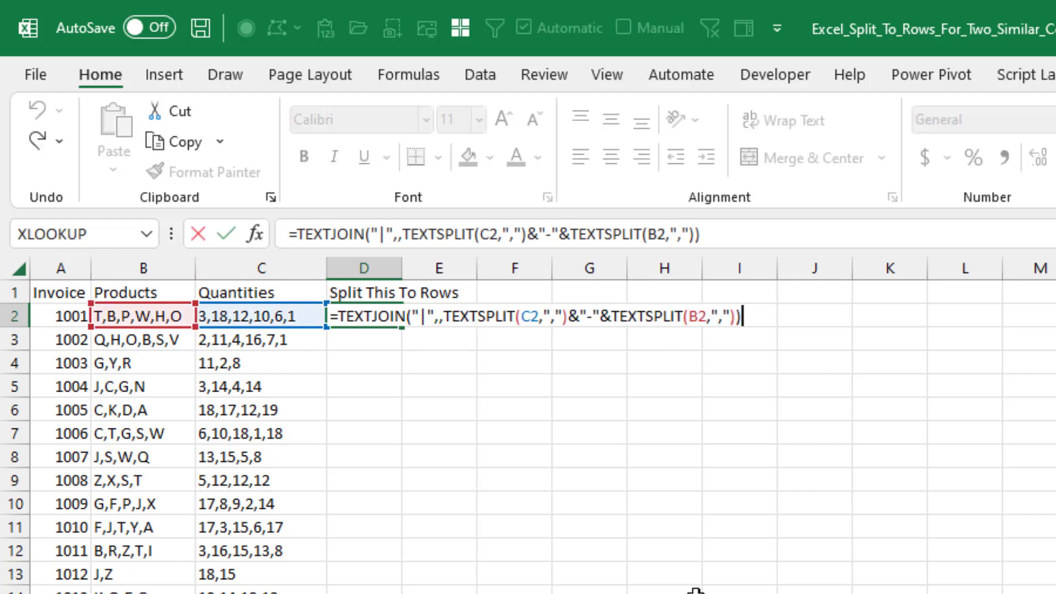
{"action": "mouse_move", "coordinate": [555, 430]}
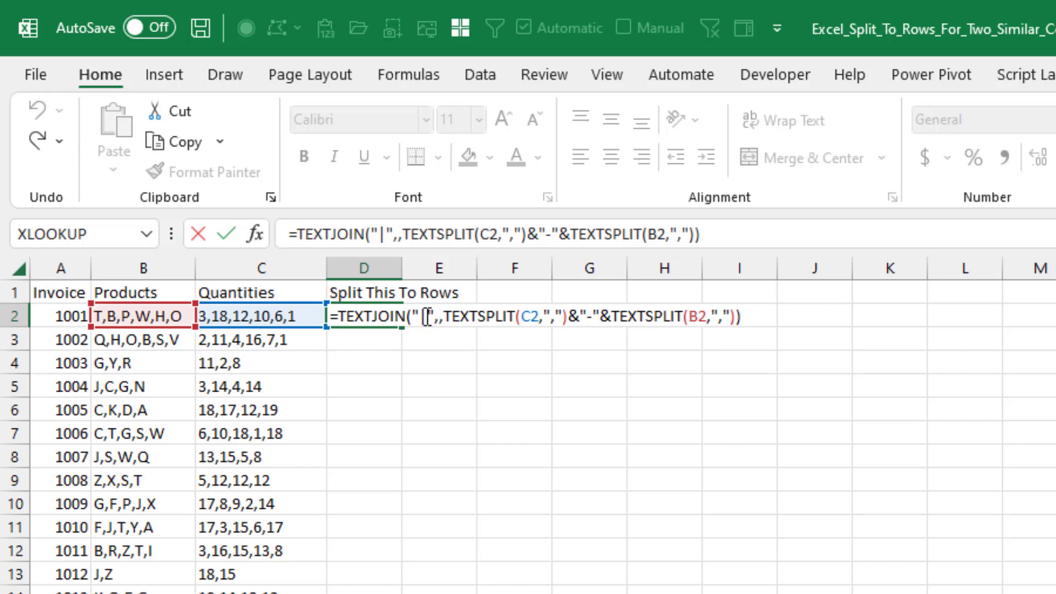
{"action": "key", "text": "Enter"}
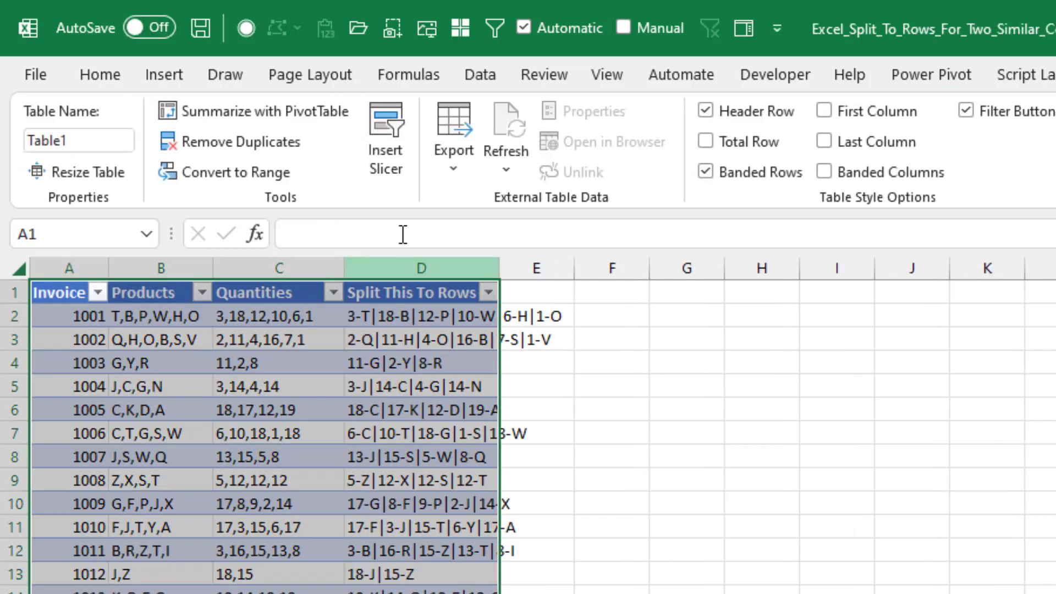
- Send the table to Power Query and split the combined column by delimiter into rows
{"action": "left_click", "coordinate": [481, 75]}
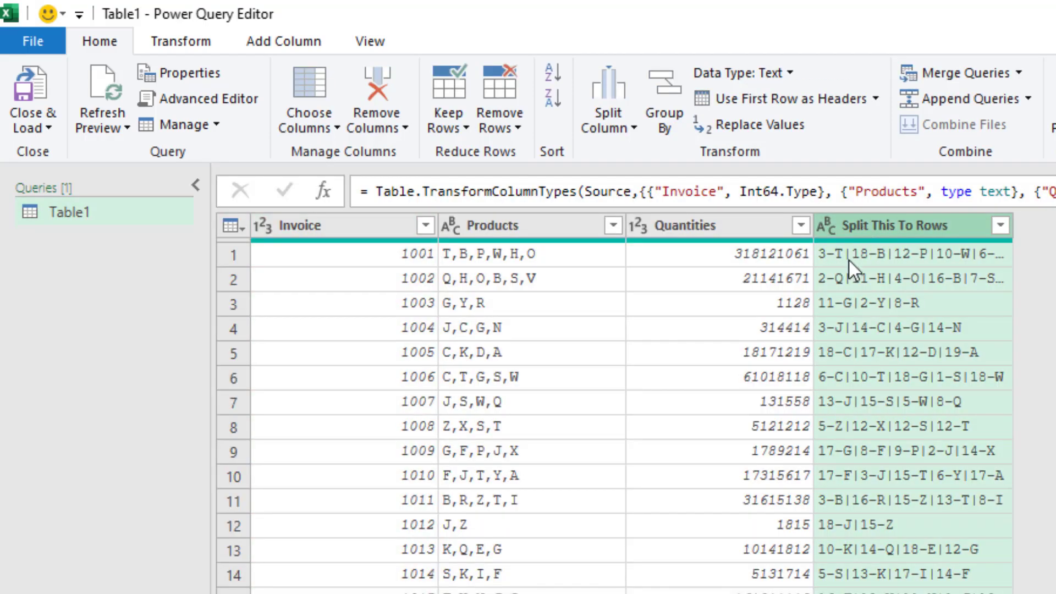
{"action": "left_click", "coordinate": [606, 98]}
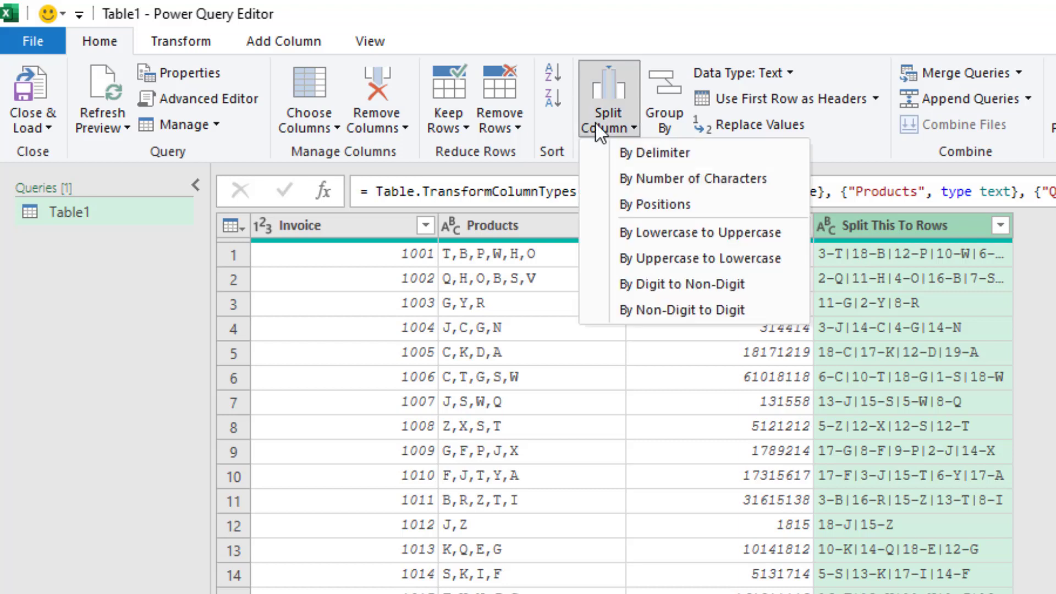
{"action": "left_click", "coordinate": [653, 152]}
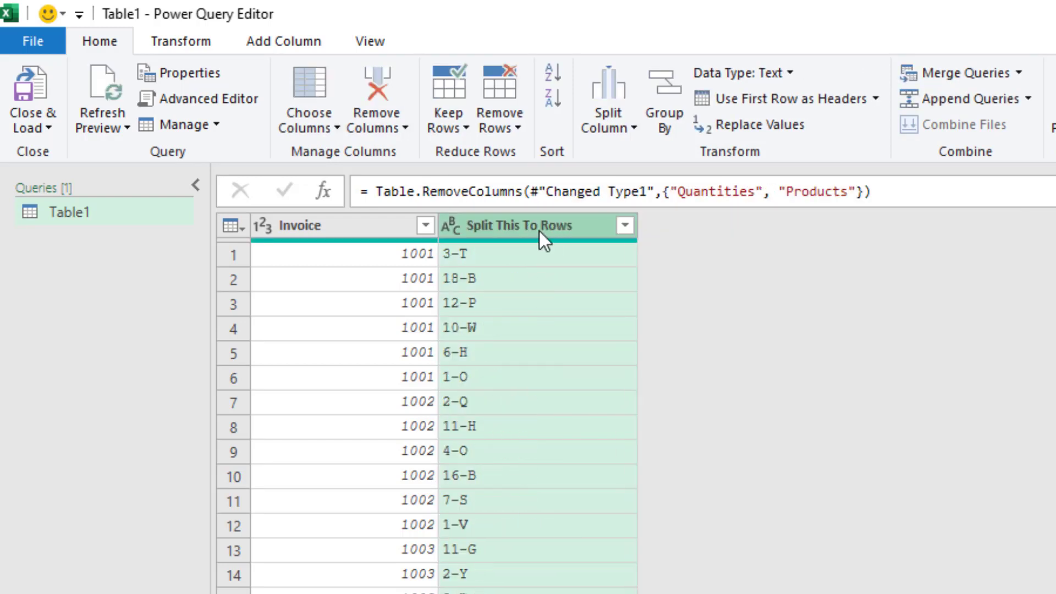
- Split the quantity-product pairs at each hyphen into quantity and product columns
{"action": "left_click", "coordinate": [607, 98]}
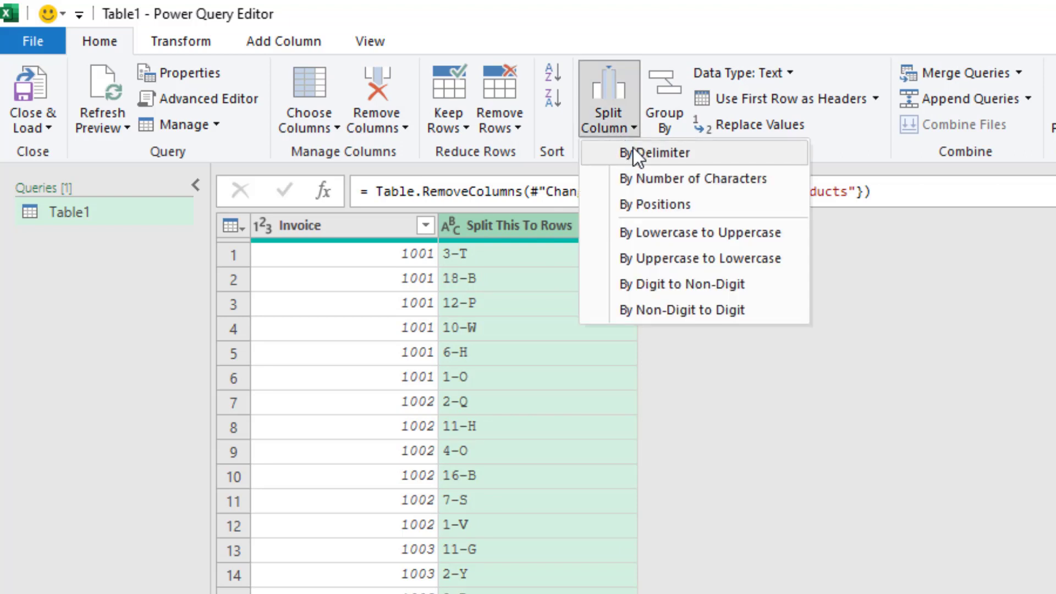
{"action": "left_click", "coordinate": [656, 152]}
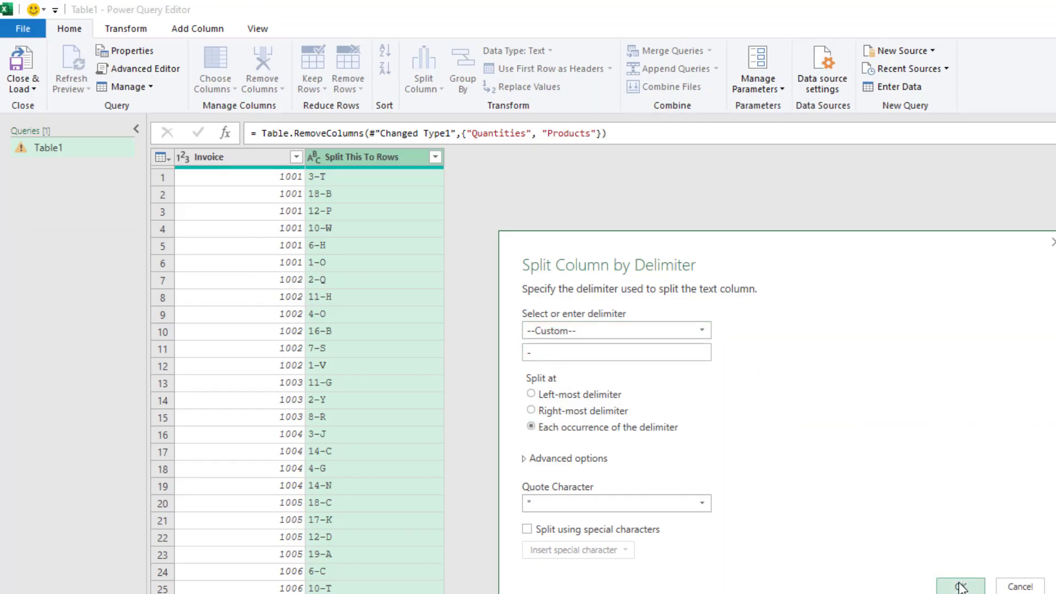
{"action": "left_click", "coordinate": [960, 585]}
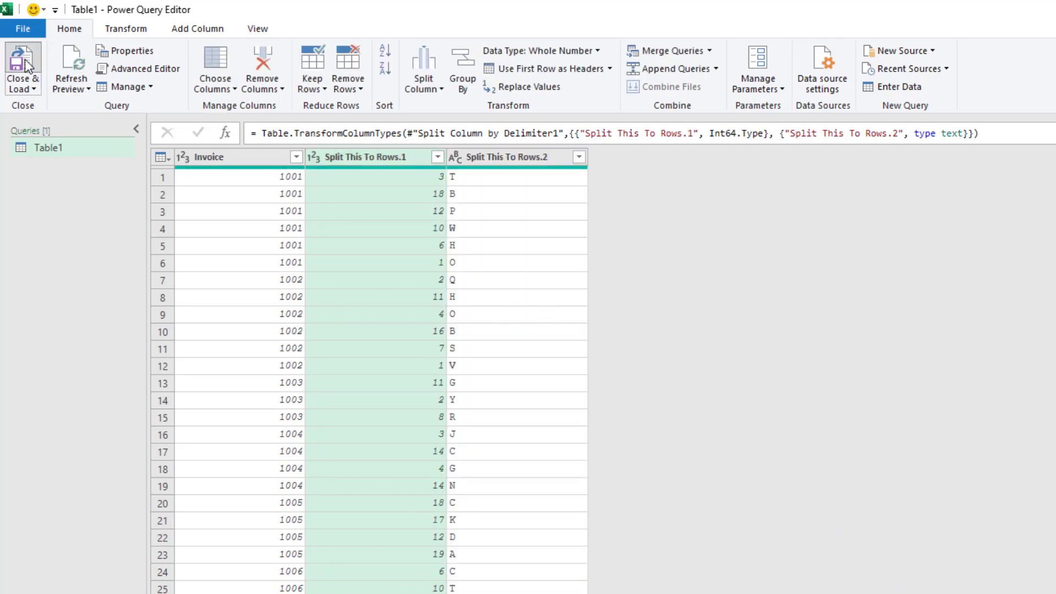
{"action": "left_click", "coordinate": [22, 67]}
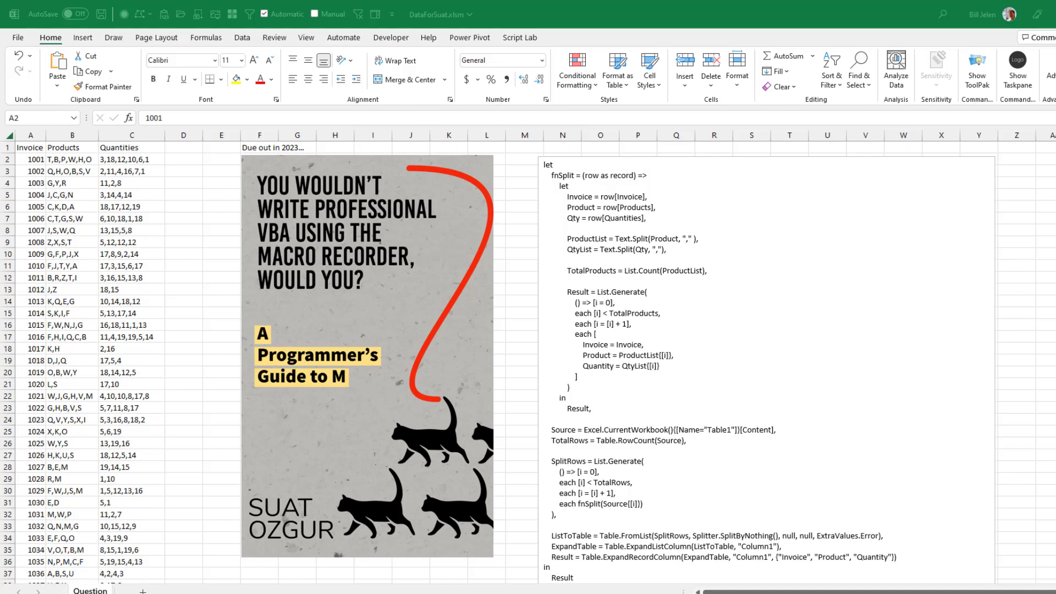
{"action": "mouse_move", "coordinate": [81, 199]}
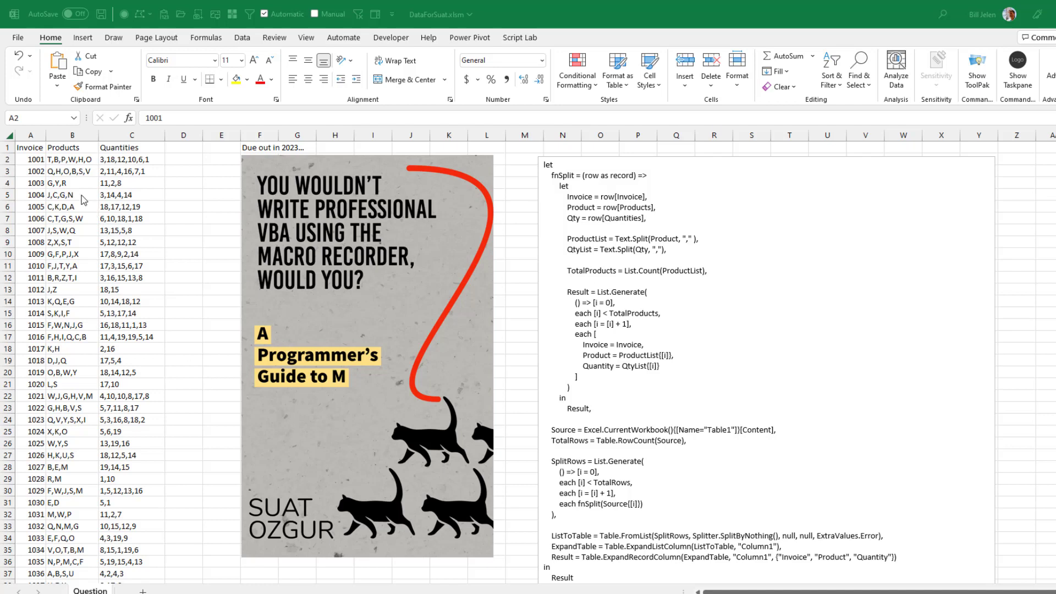
- Convert the invoice data range into an Excel table
{"action": "left_click", "coordinate": [616, 70]}
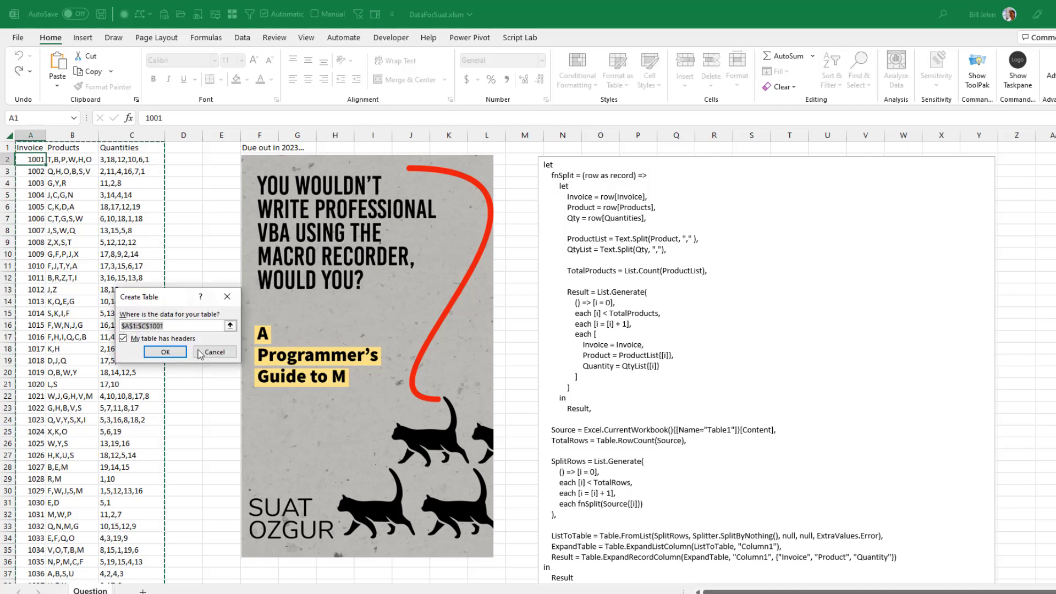
{"action": "left_click", "coordinate": [165, 351]}
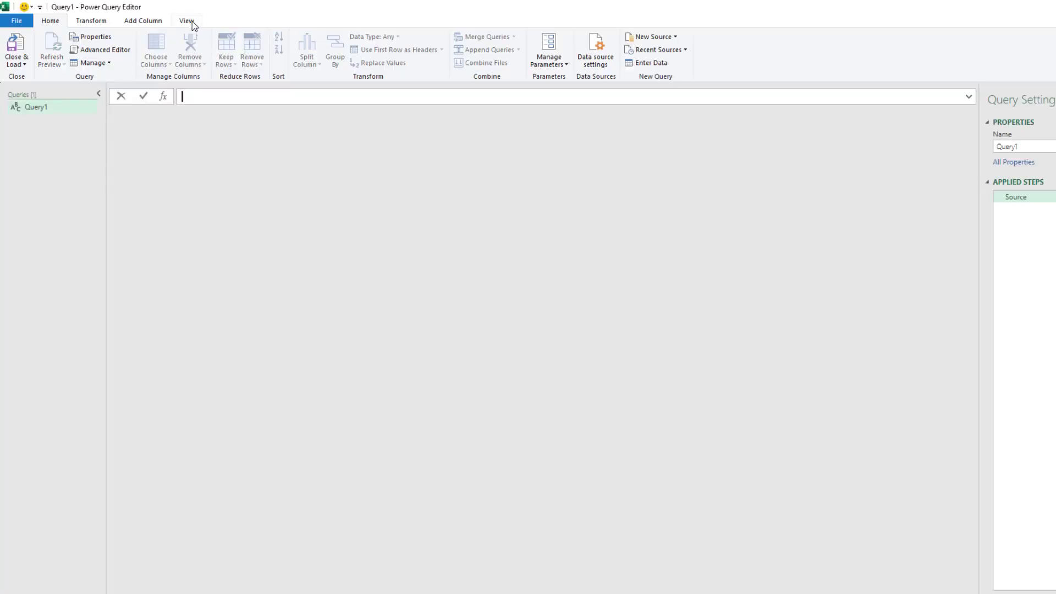
- Drive Query1 with the pasted List.Generate M code and load it into a worksheet
{"action": "left_click", "coordinate": [358, 48]}
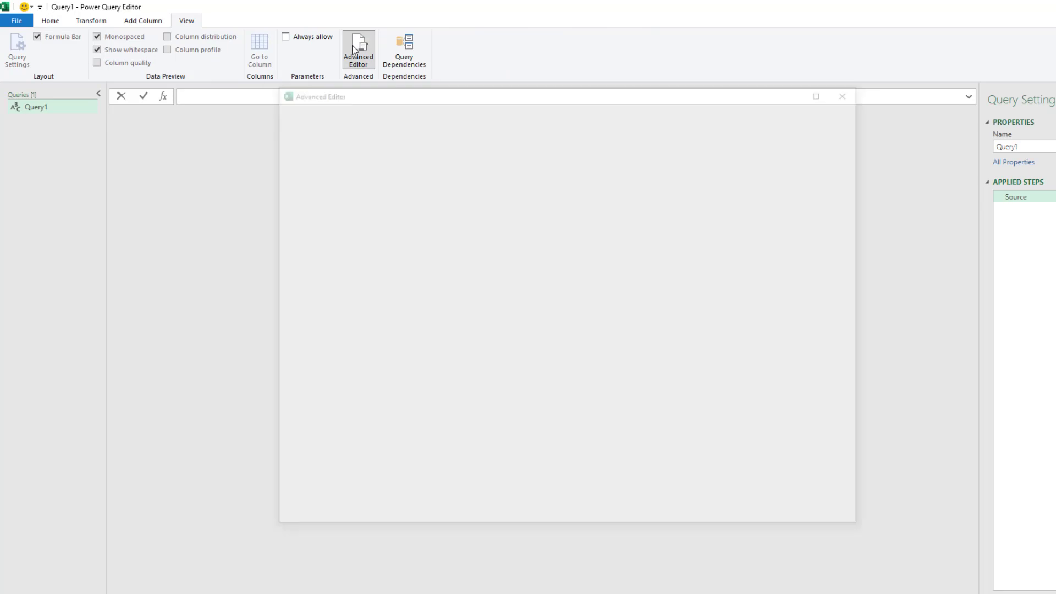
{"action": "left_click", "coordinate": [358, 53]}
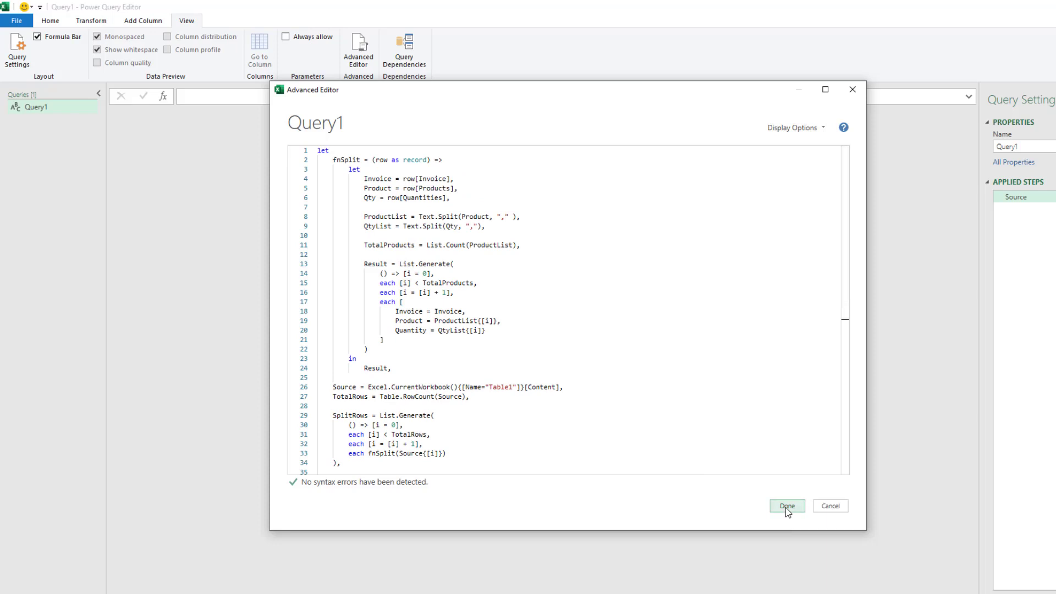
{"action": "left_click", "coordinate": [787, 506]}
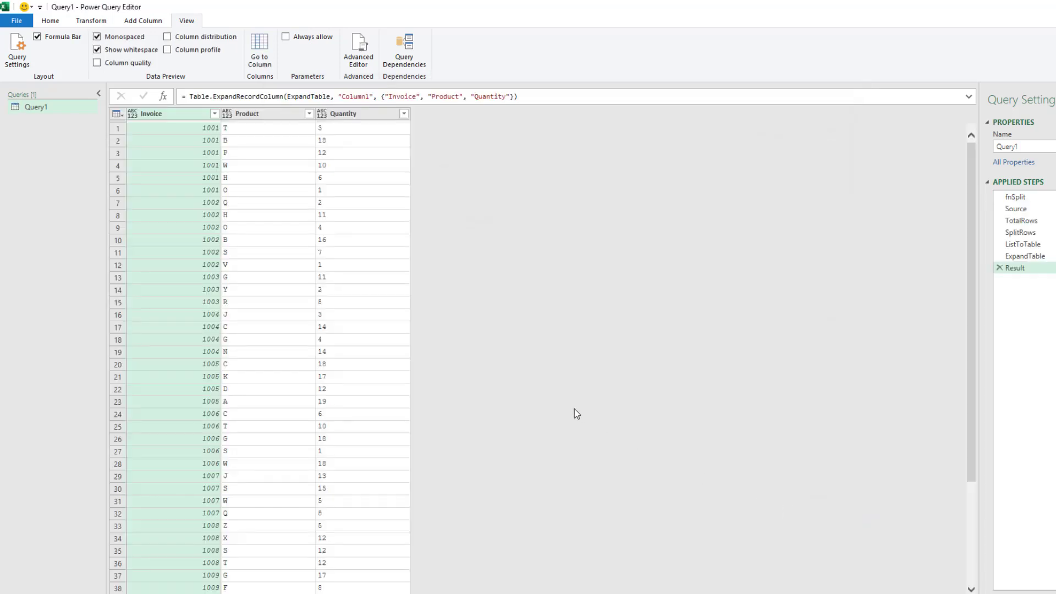
{"action": "left_click", "coordinate": [50, 20]}
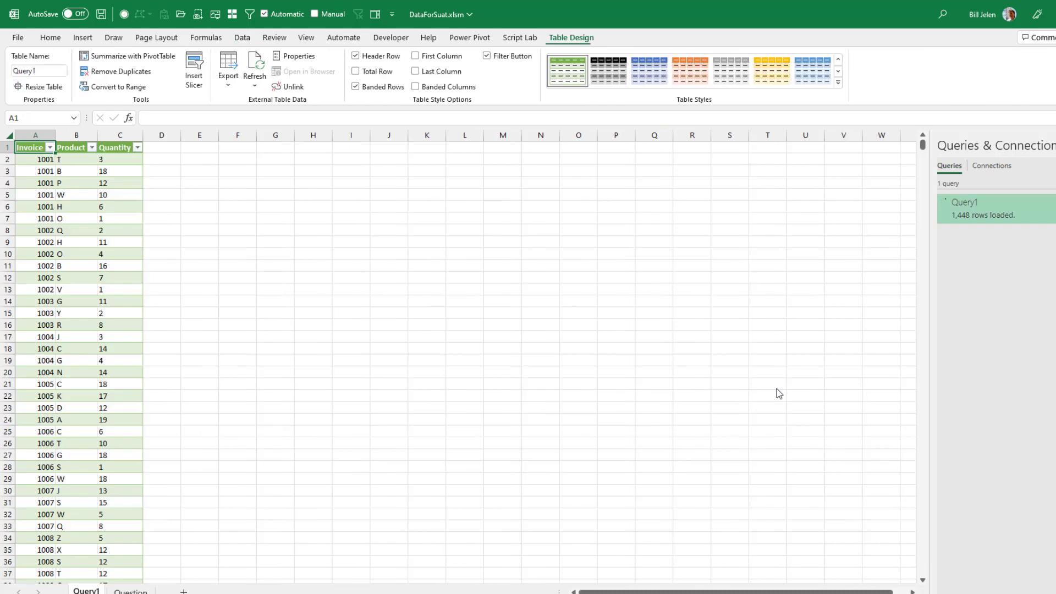
- Wait on the Query1 sheet until all 4,018 rows finish loading
{"action": "left_click", "coordinate": [255, 64]}
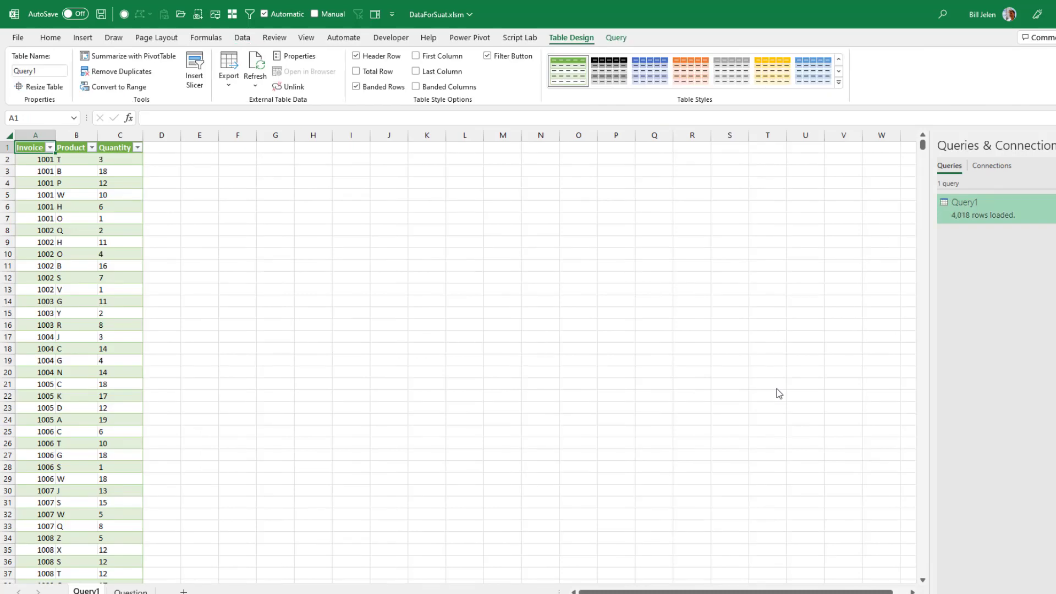
{"action": "mouse_move", "coordinate": [651, 376]}
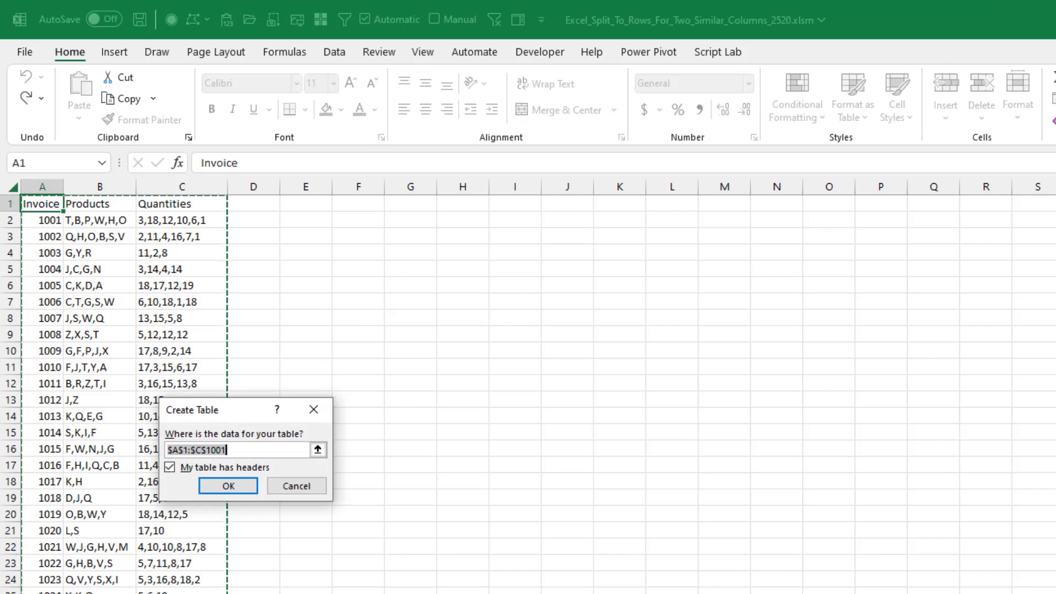
- Rename the new invoice table to OrigData
{"action": "left_click", "coordinate": [228, 486]}
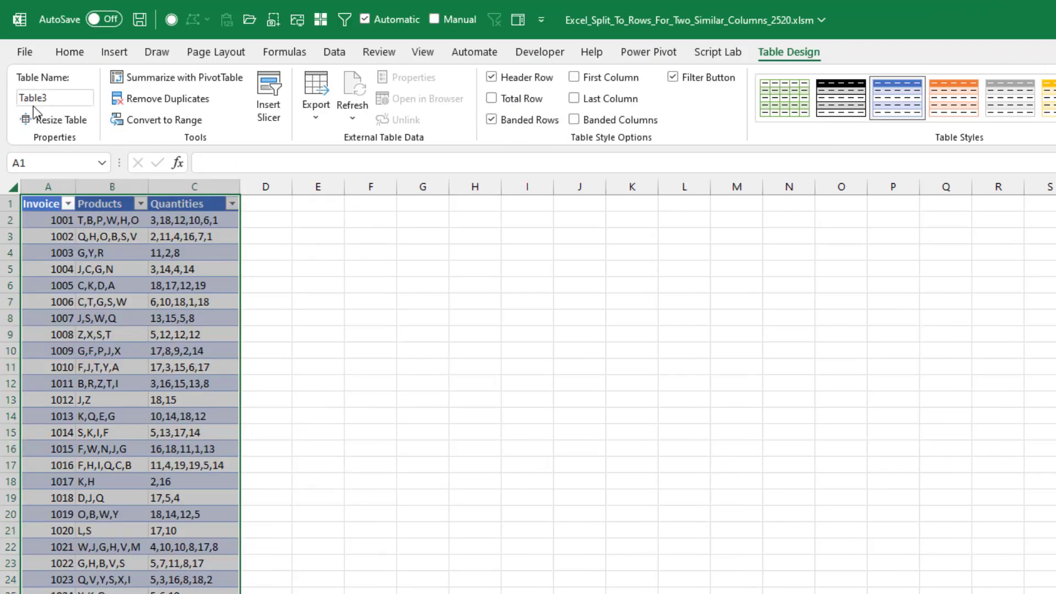
{"action": "type", "text": "Orig"}
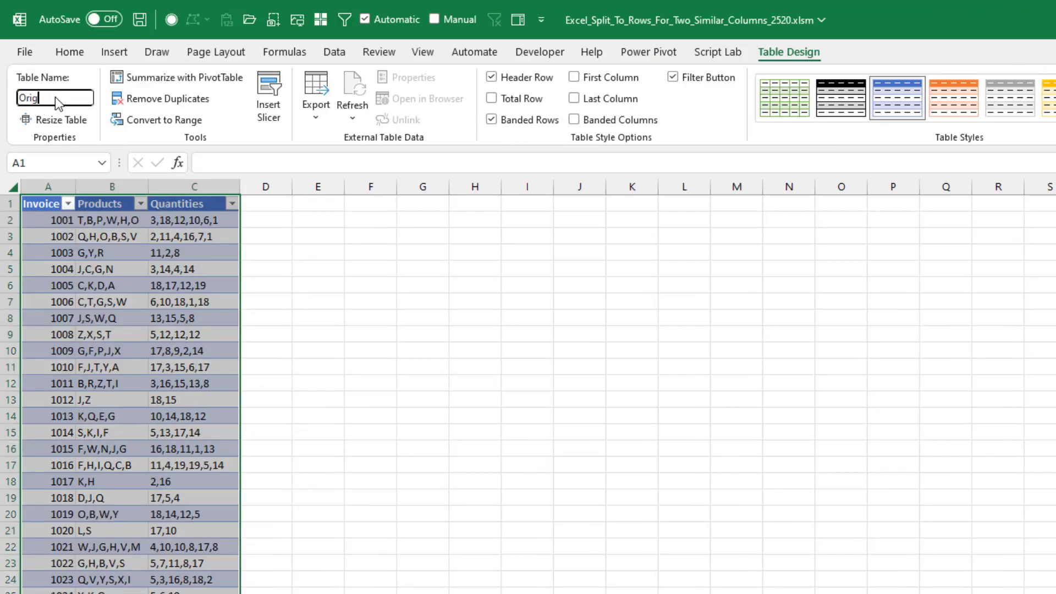
{"action": "type", "text": "Data"}
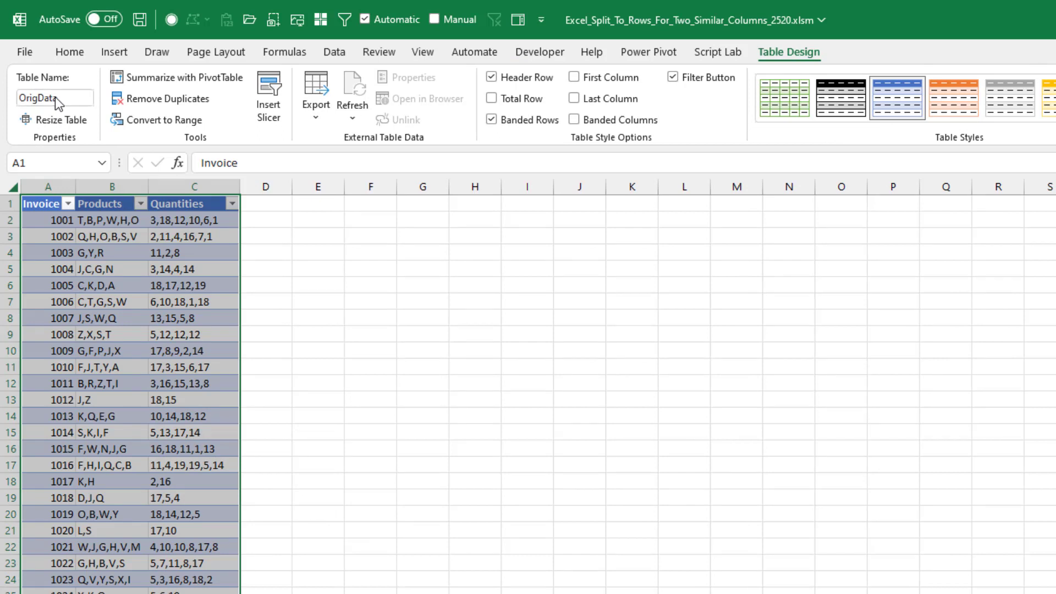
{"action": "mouse_move", "coordinate": [335, 51]}
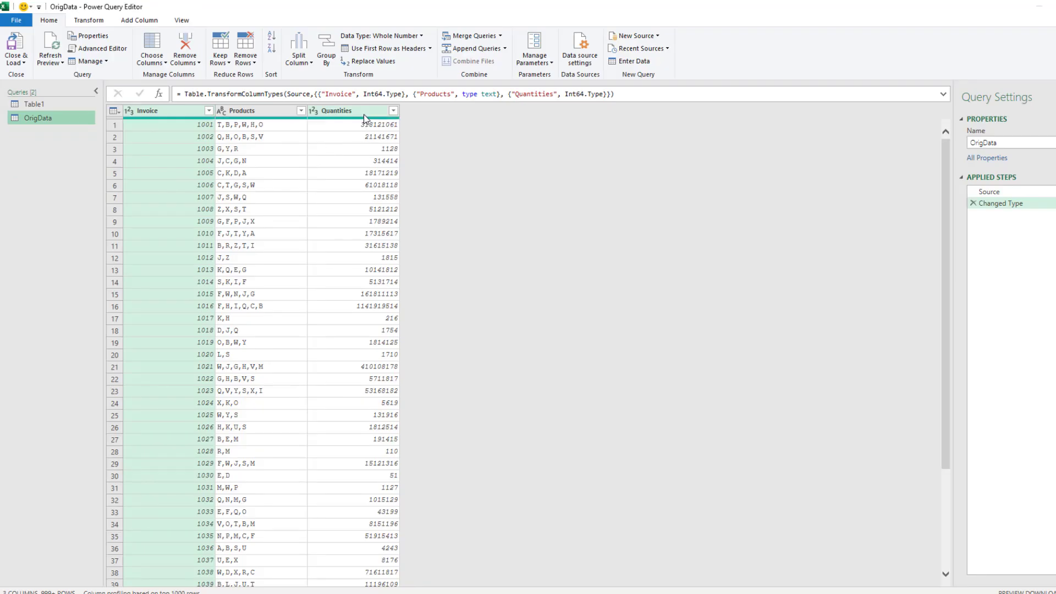
- Delete OrigData's Changed Type step and select the Products column
{"action": "left_click", "coordinate": [974, 203]}
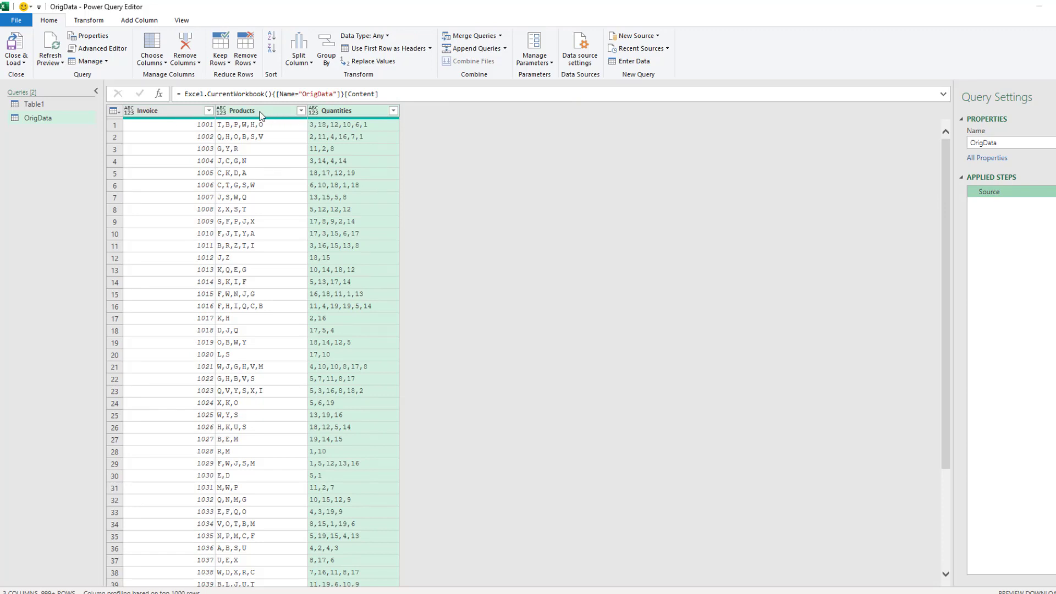
{"action": "left_click", "coordinate": [298, 47]}
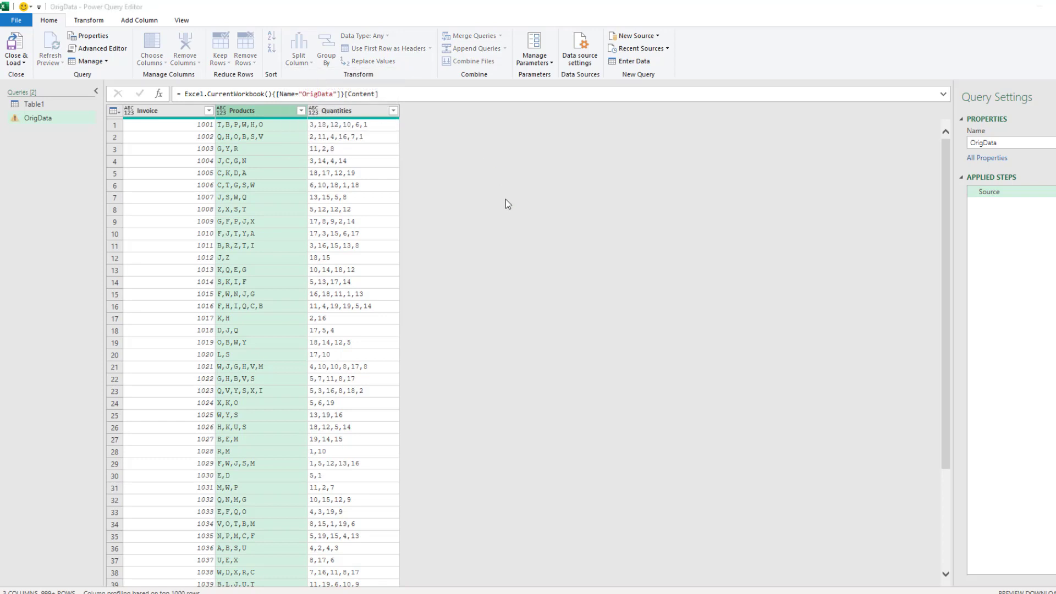
- Split the Products column by comma into separate rows
{"action": "left_click", "coordinate": [298, 48]}
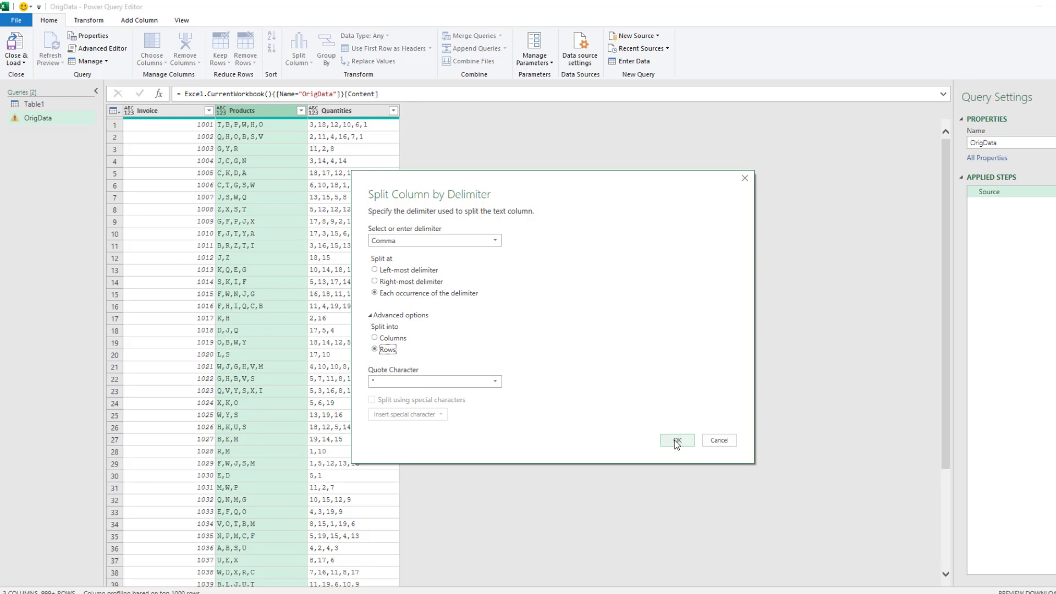
{"action": "left_click", "coordinate": [676, 440]}
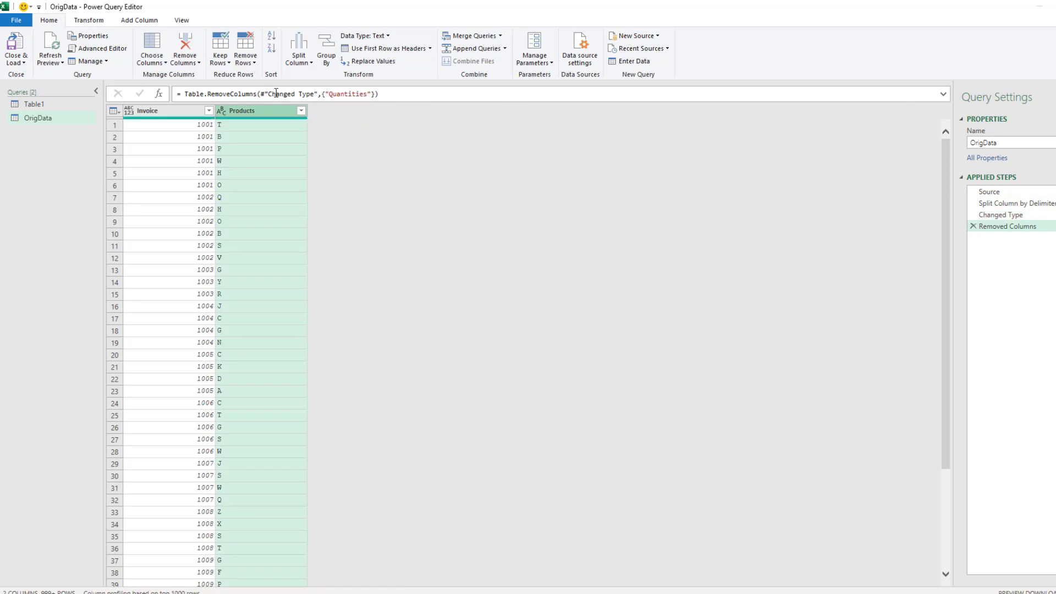
- Add an Index column starting from 0
{"action": "left_click", "coordinate": [139, 20]}
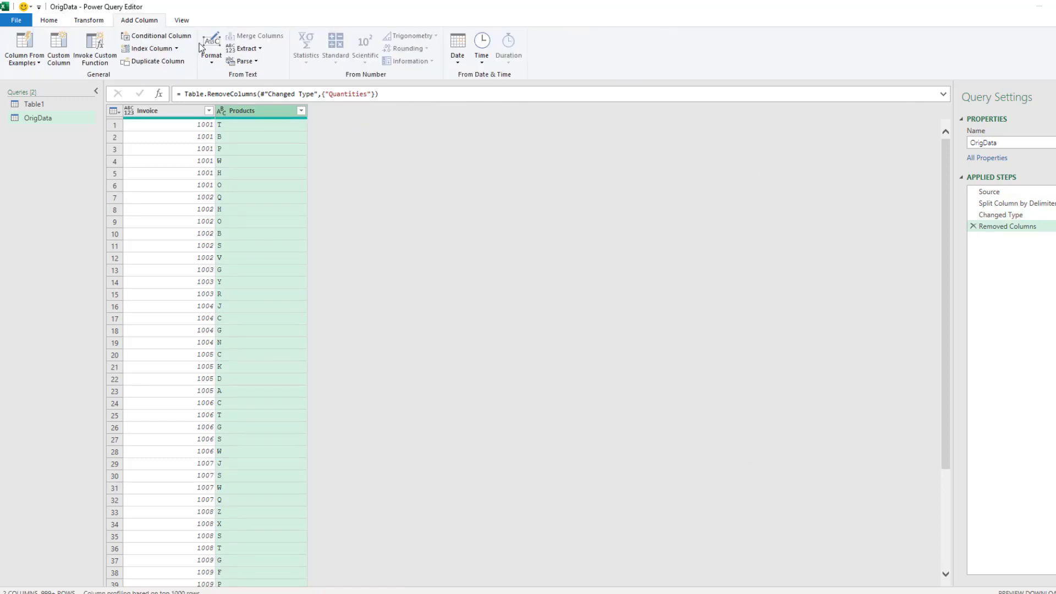
{"action": "left_click", "coordinate": [176, 47]}
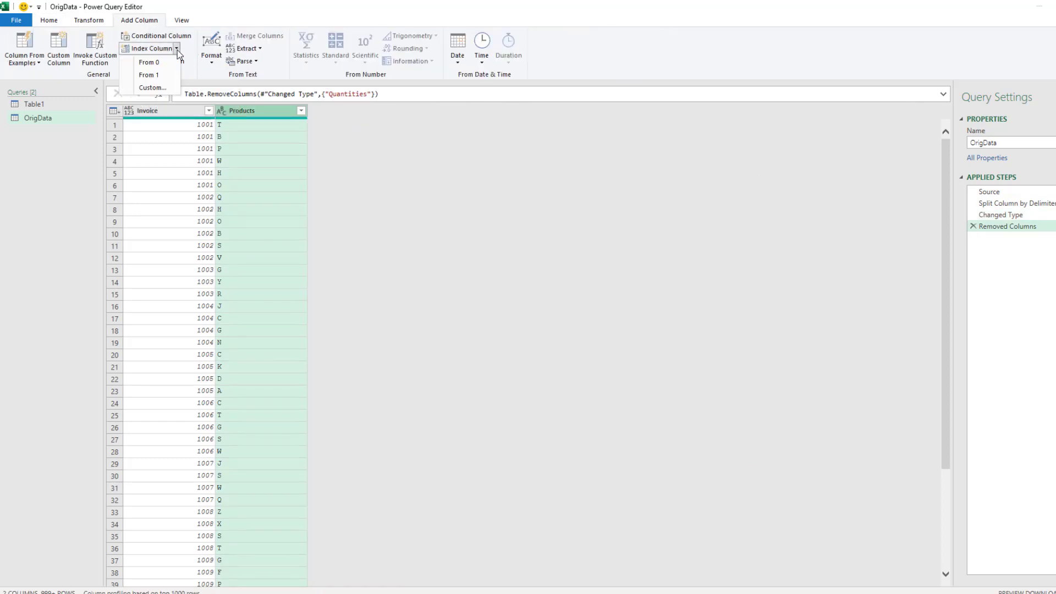
{"action": "left_click", "coordinate": [148, 75]}
{"action": "type", "text": "F"}
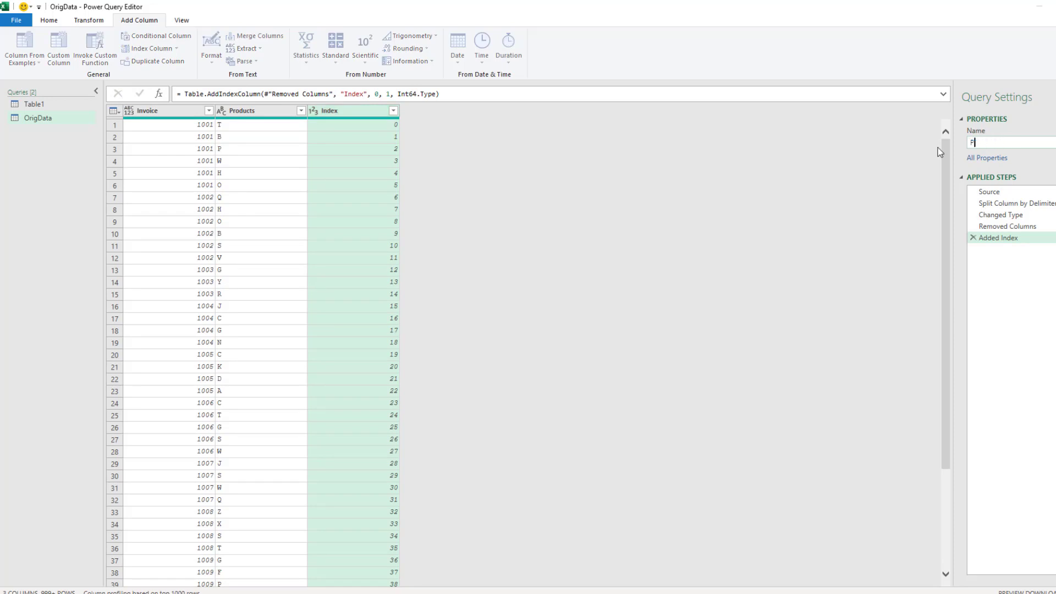
- Rename the query Products and load it as a connection only
{"action": "type", "text": "Products"}
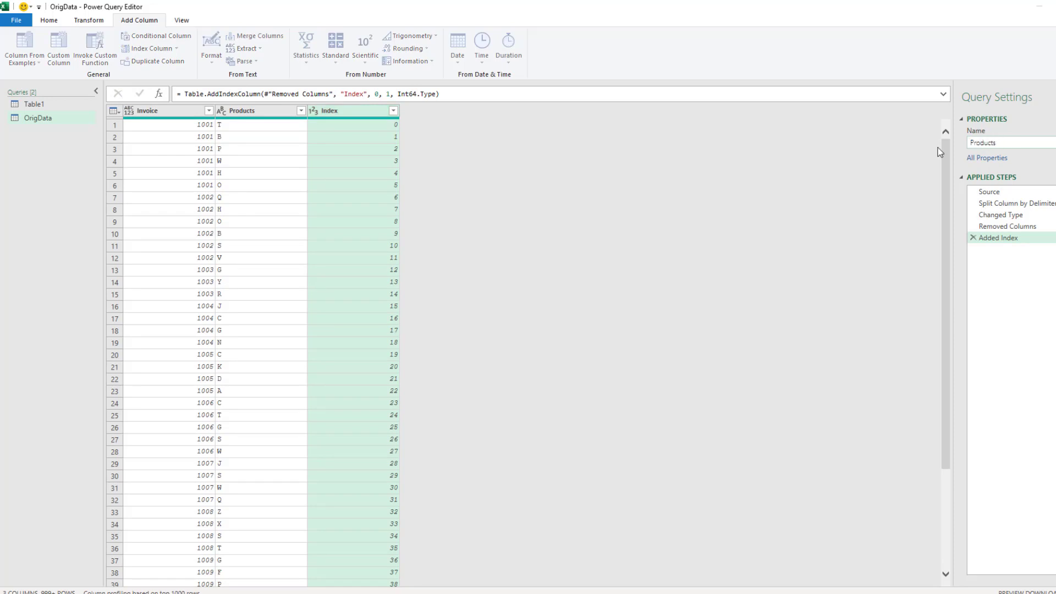
{"action": "left_click", "coordinate": [49, 20]}
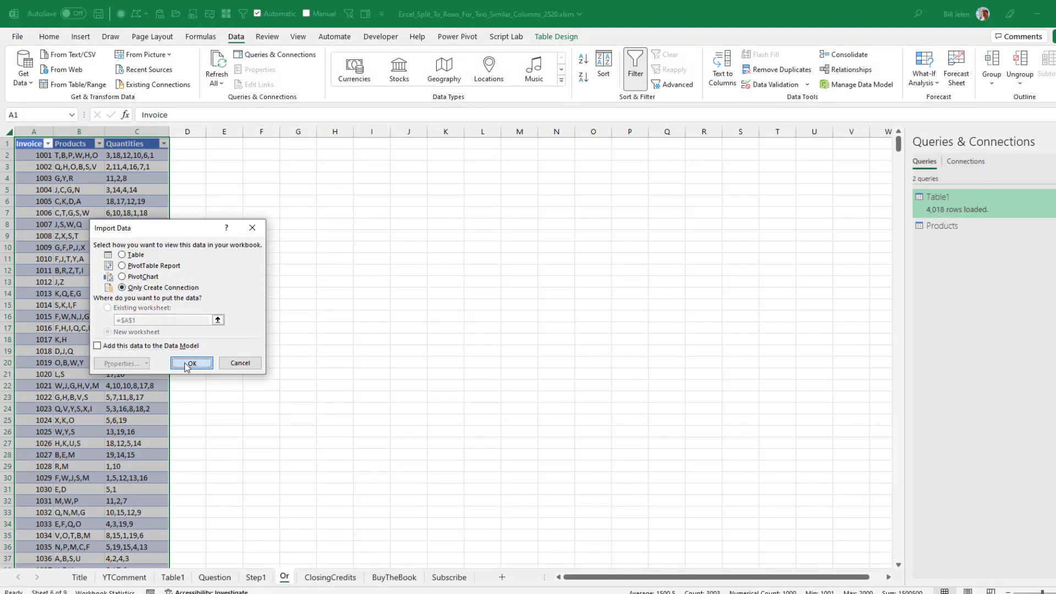
{"action": "left_click", "coordinate": [191, 364]}
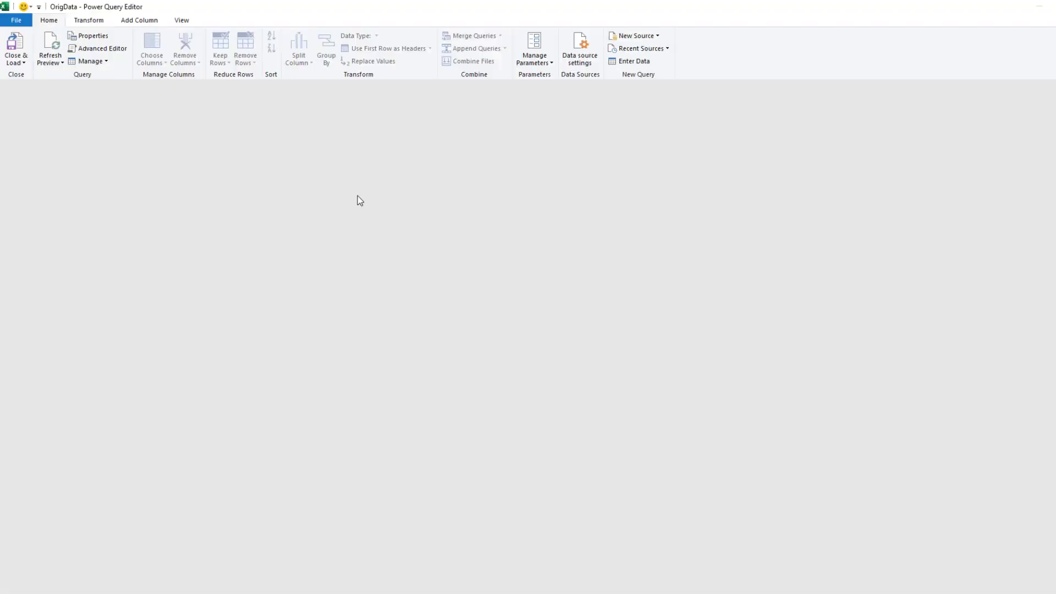
- Remove the Products column and delete the Changed Type step from OrigData
{"action": "right_click", "coordinate": [241, 110]}
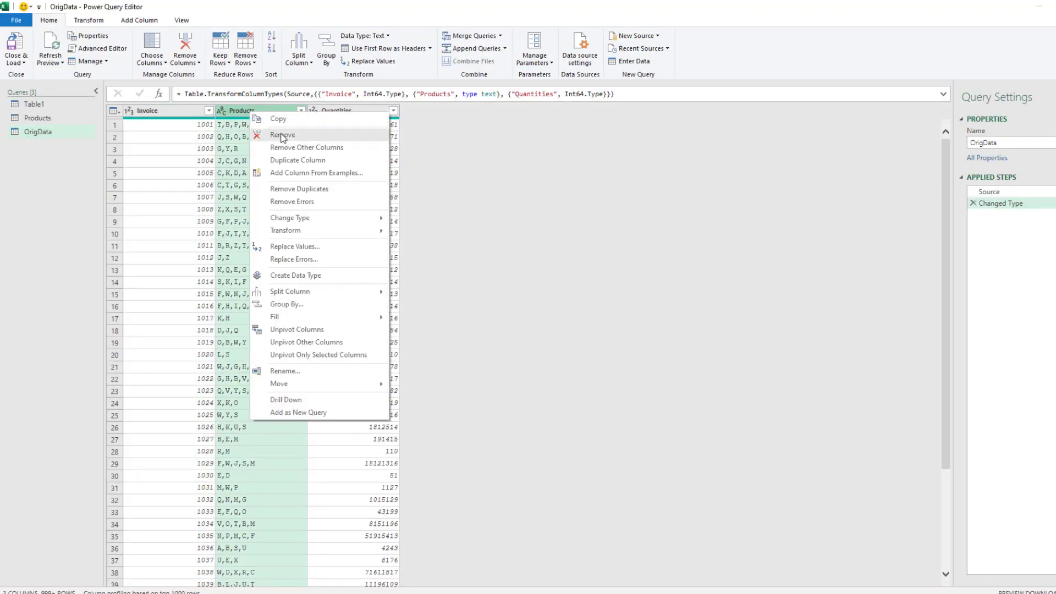
{"action": "left_click", "coordinate": [282, 134]}
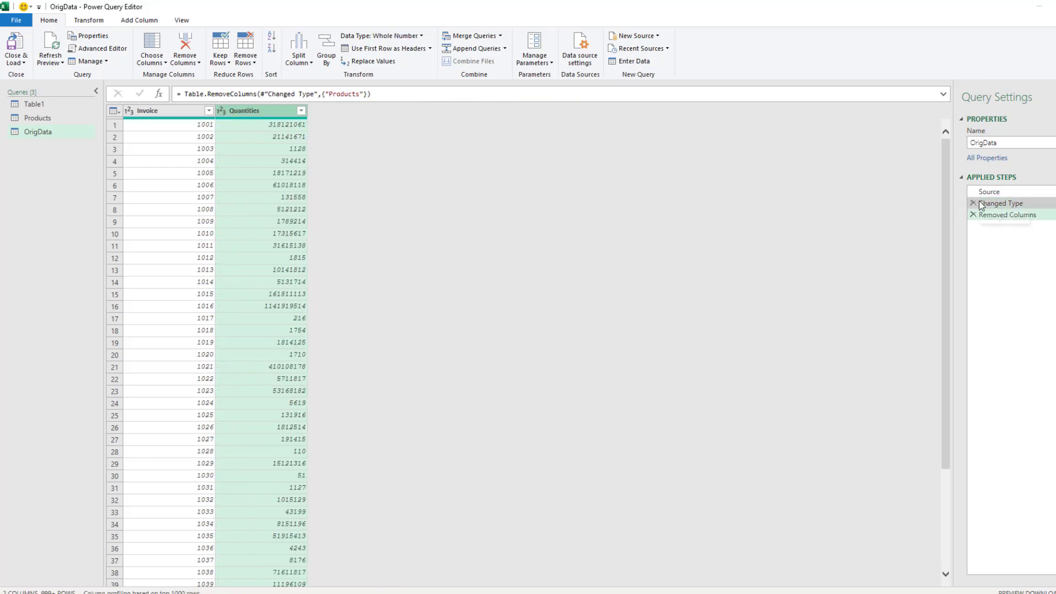
{"action": "left_click", "coordinate": [973, 203]}
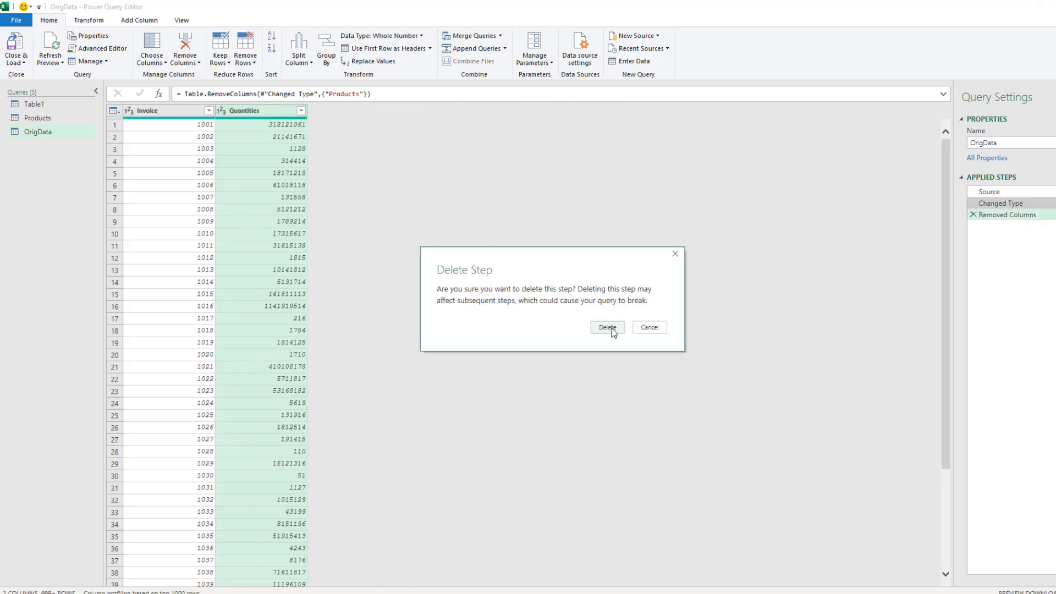
{"action": "left_click", "coordinate": [606, 327]}
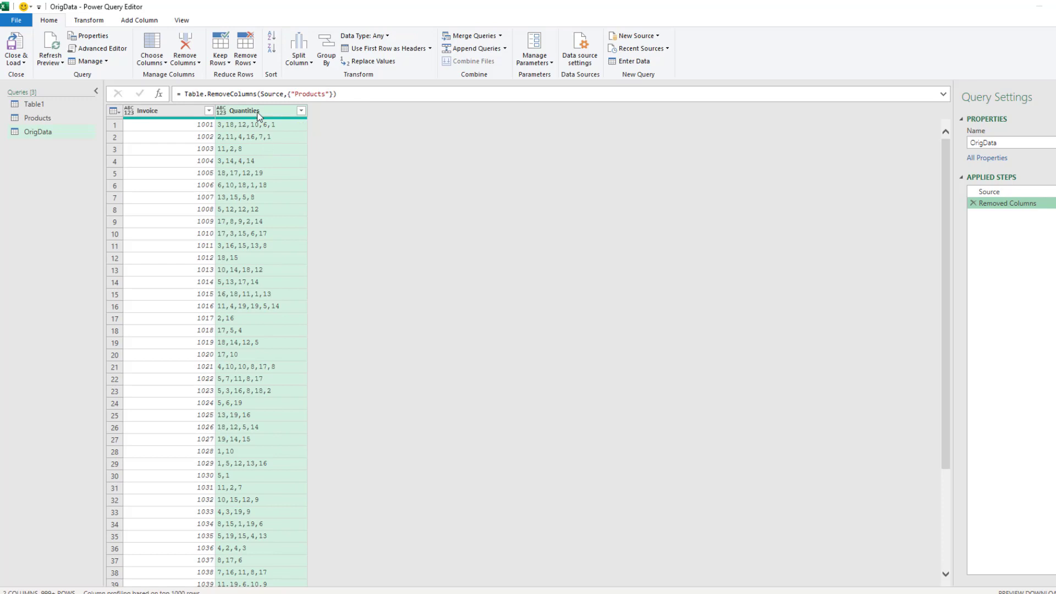
{"action": "mouse_move", "coordinate": [297, 49]}
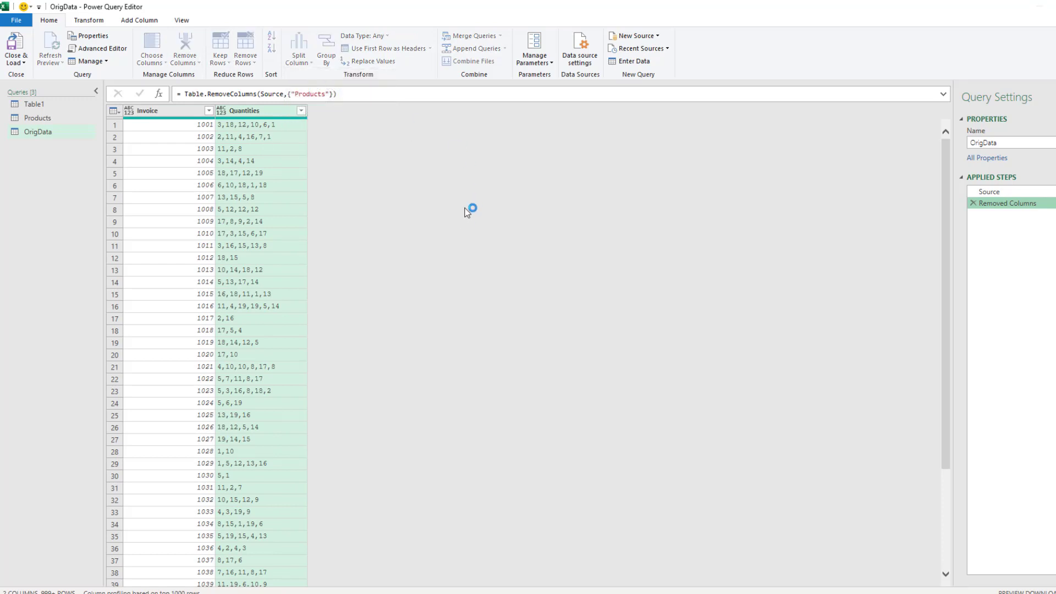
- Split the Quantities column by comma into separate rows
{"action": "left_click", "coordinate": [298, 48]}
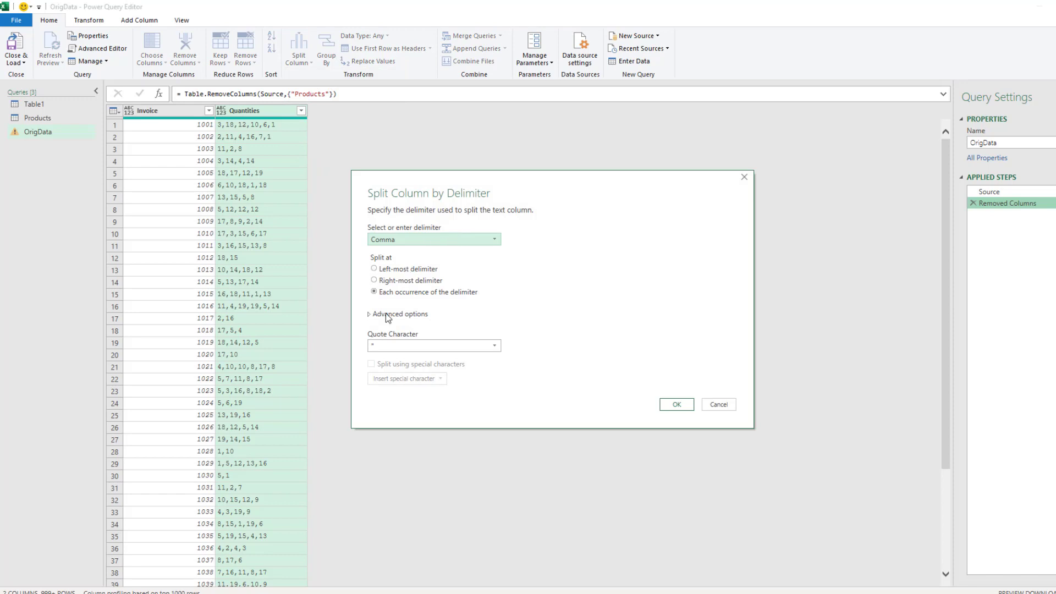
{"action": "left_click", "coordinate": [369, 315]}
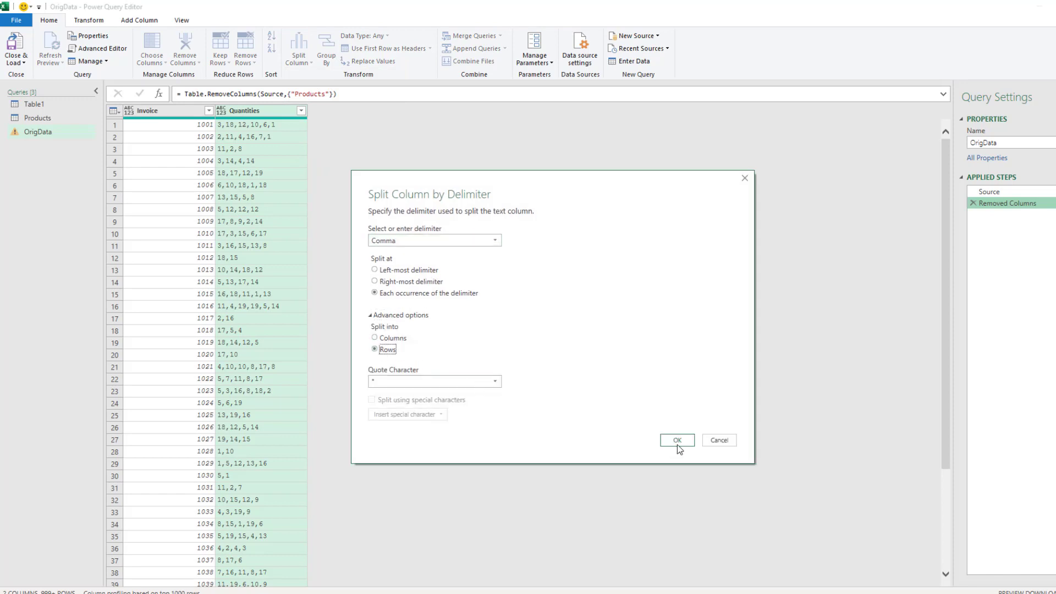
{"action": "left_click", "coordinate": [676, 440]}
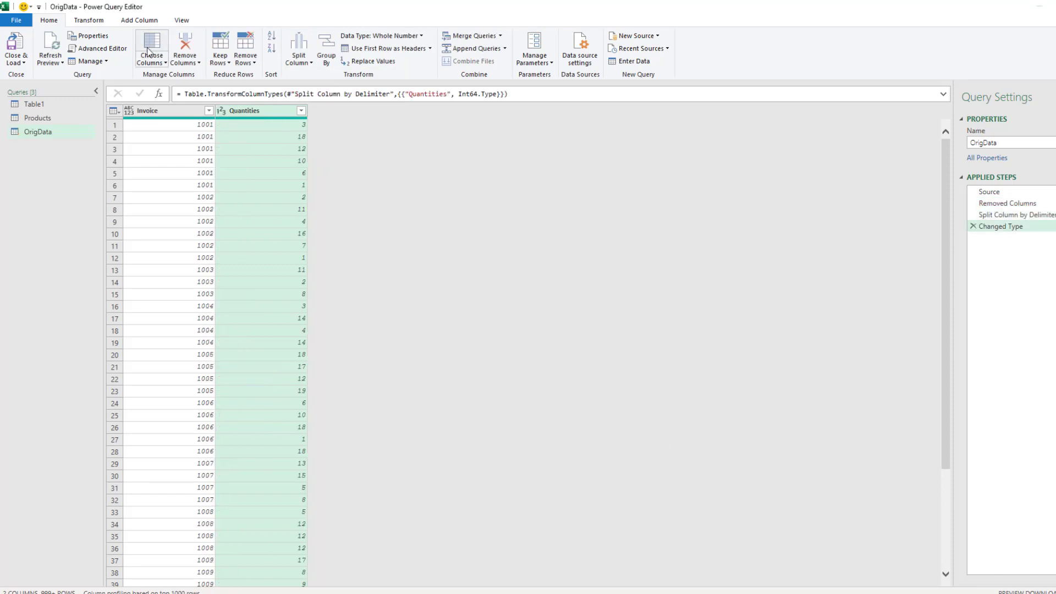
- Add a zero-based Index column and rename the query Qty
{"action": "left_click", "coordinate": [139, 20]}
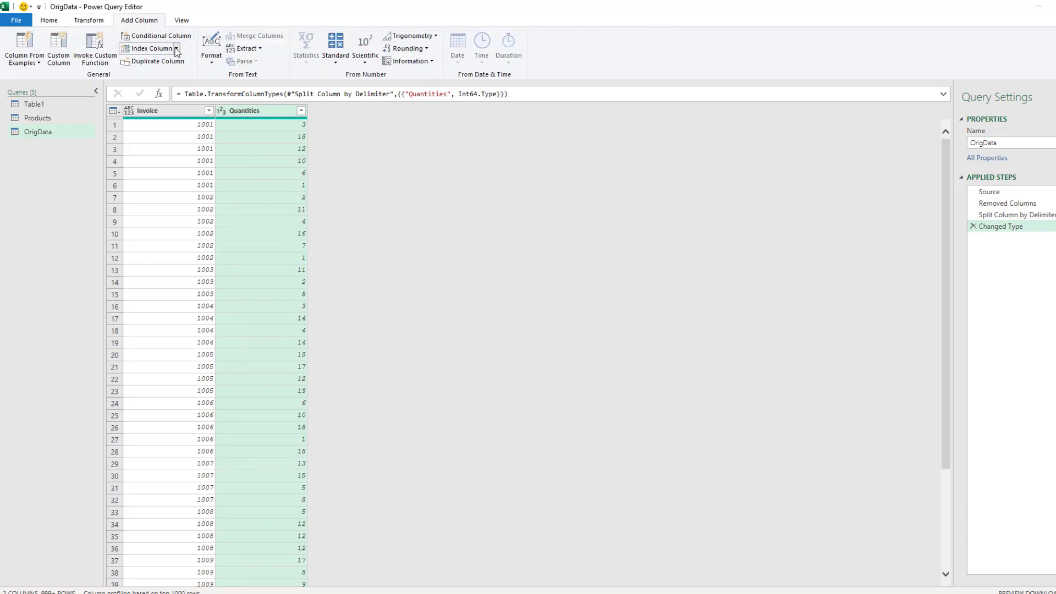
{"action": "left_click", "coordinate": [149, 47]}
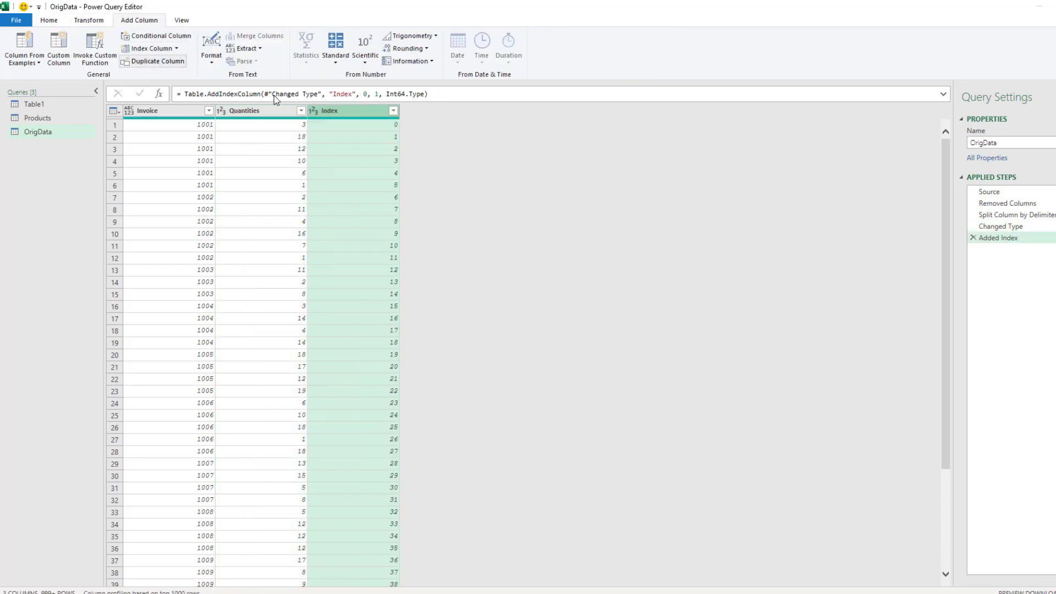
{"action": "left_click", "coordinate": [1007, 142]}
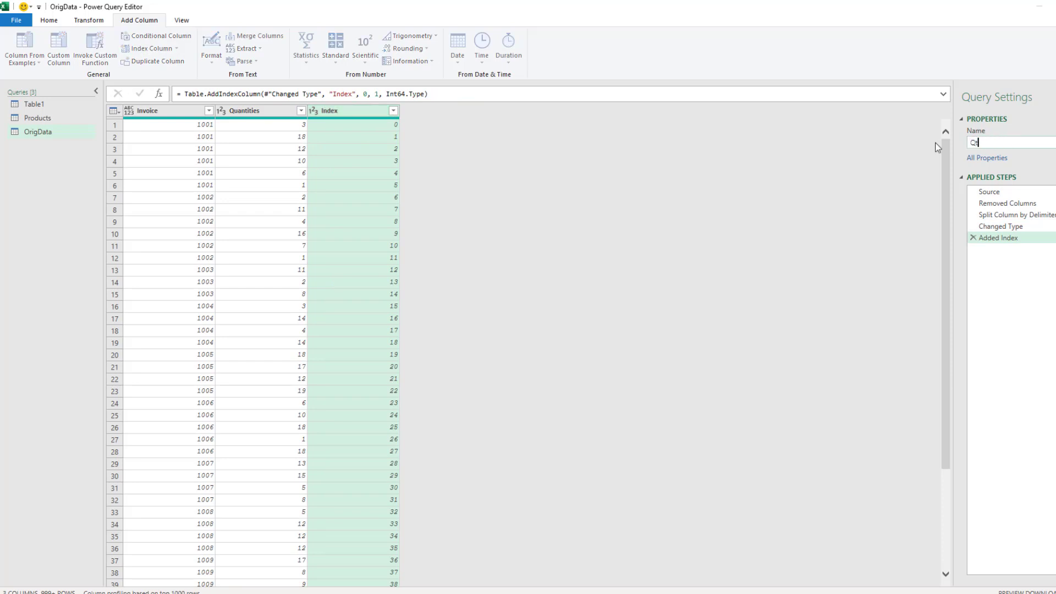
{"action": "type", "text": "Qty"}
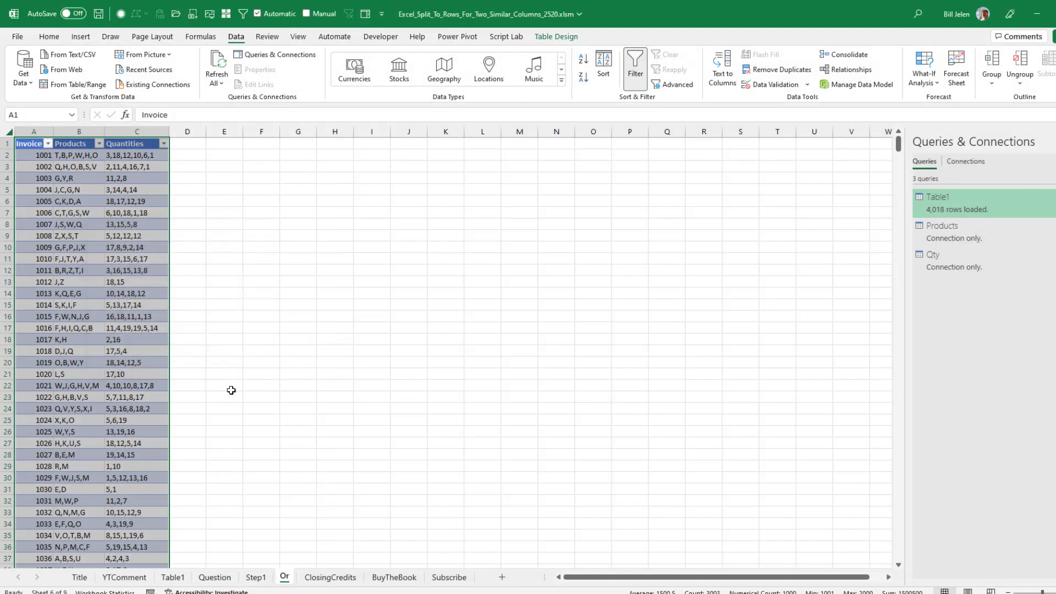
- Set up a merge of the Products and Qty queries on Index, matching all 4018 rows
{"action": "left_click", "coordinate": [261, 155]}
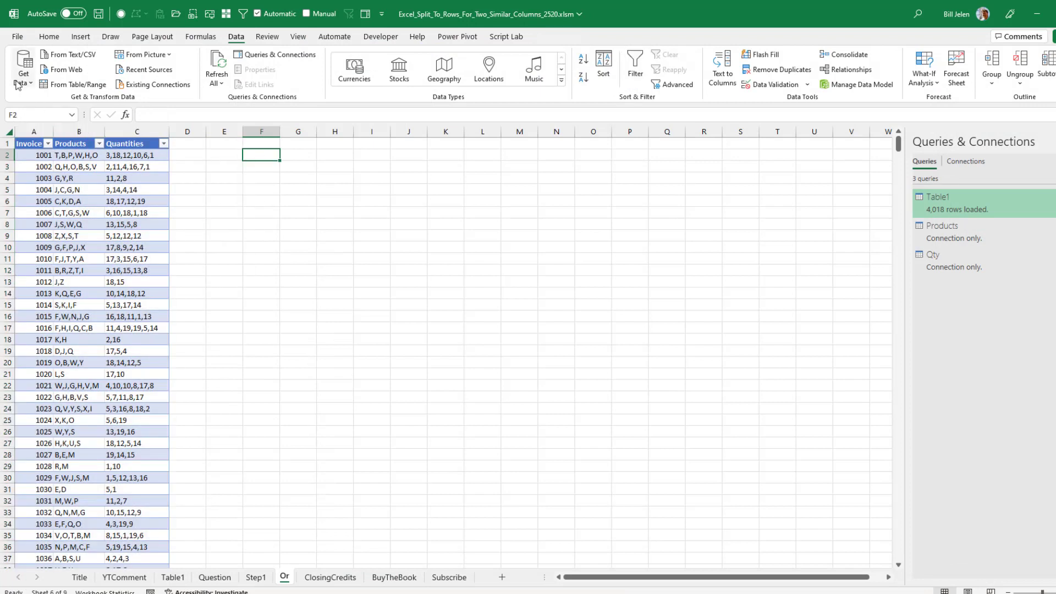
{"action": "left_click", "coordinate": [23, 67]}
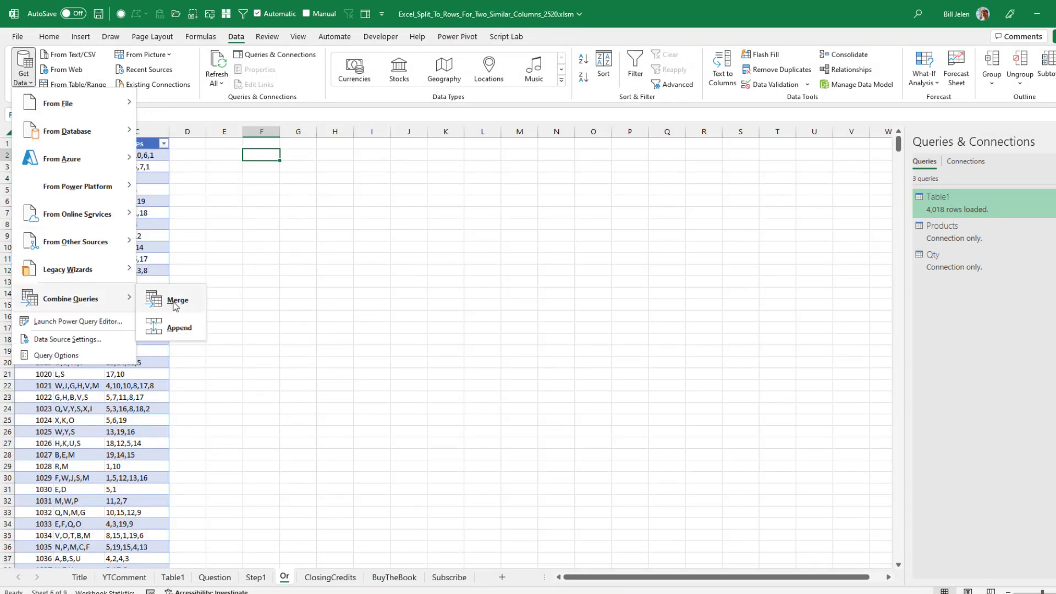
{"action": "left_click", "coordinate": [177, 301]}
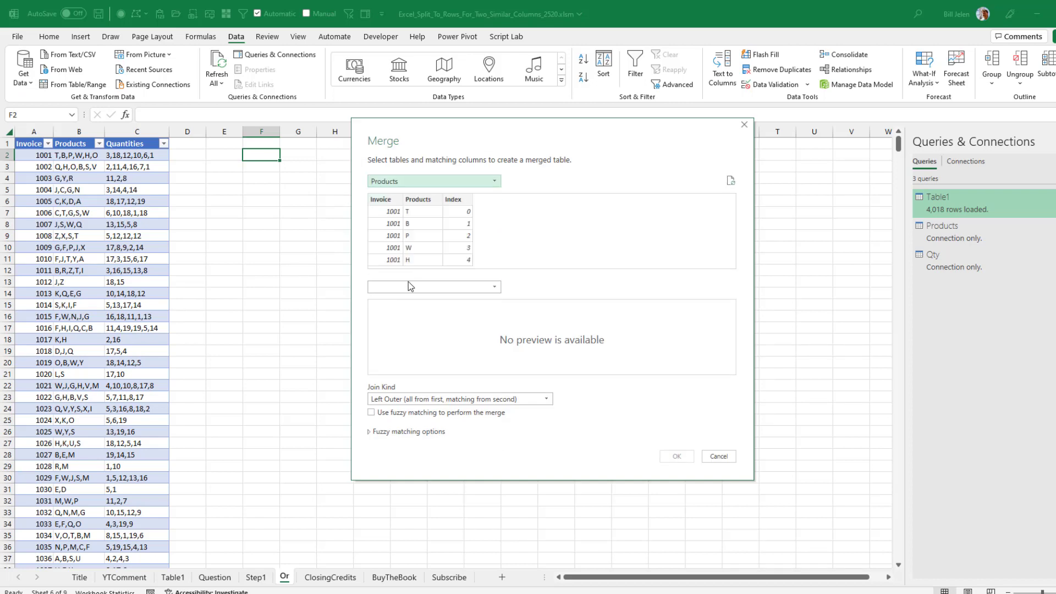
{"action": "left_click", "coordinate": [434, 286]}
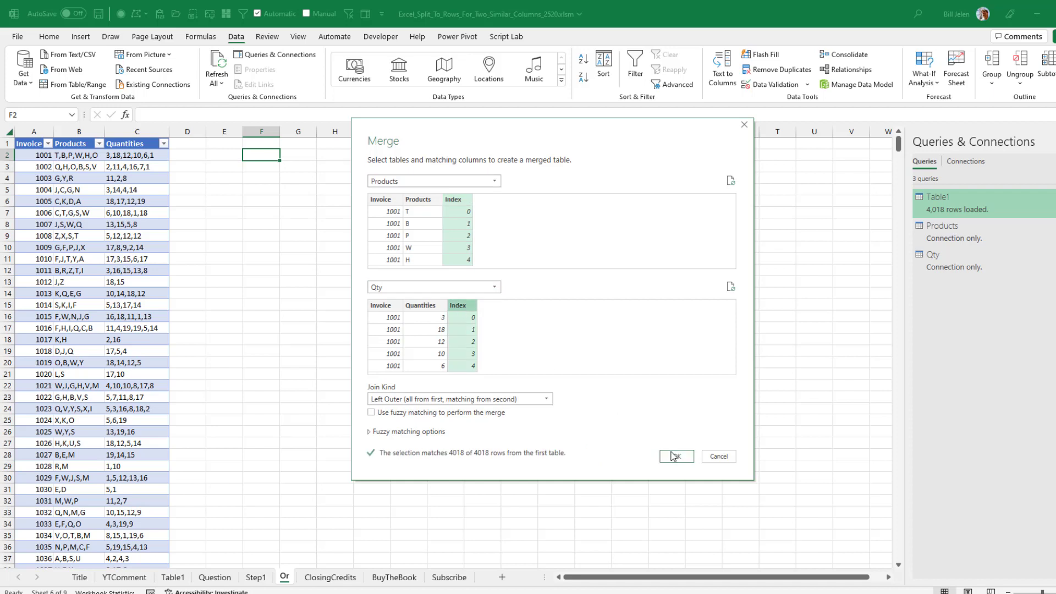
- Expand Qty to Quantities only, remove Index, load Merge1, then view the ClosingCredits sheet
{"action": "left_click", "coordinate": [675, 456]}
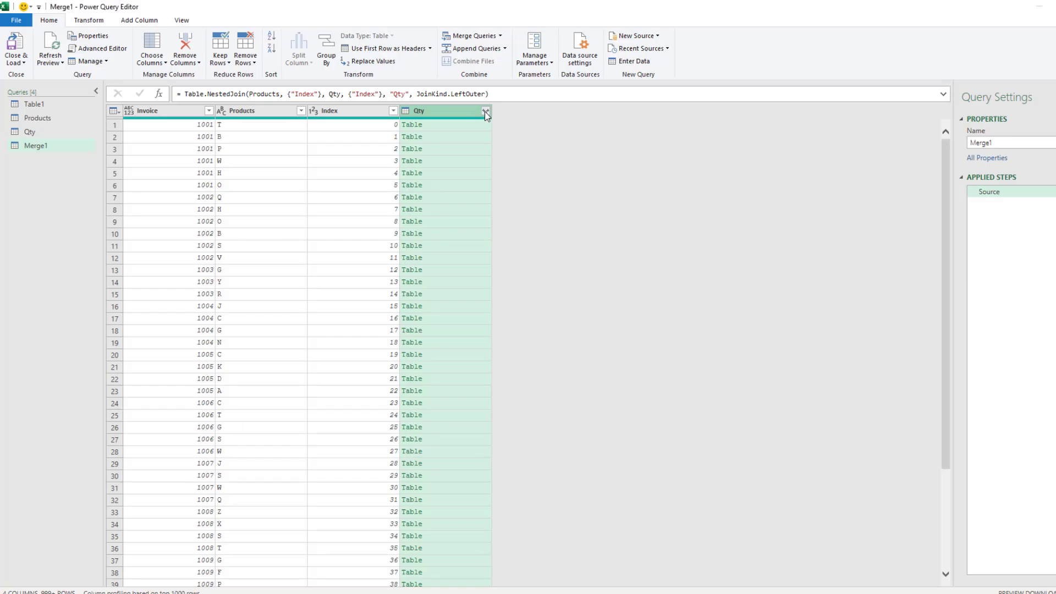
{"action": "left_click", "coordinate": [486, 110]}
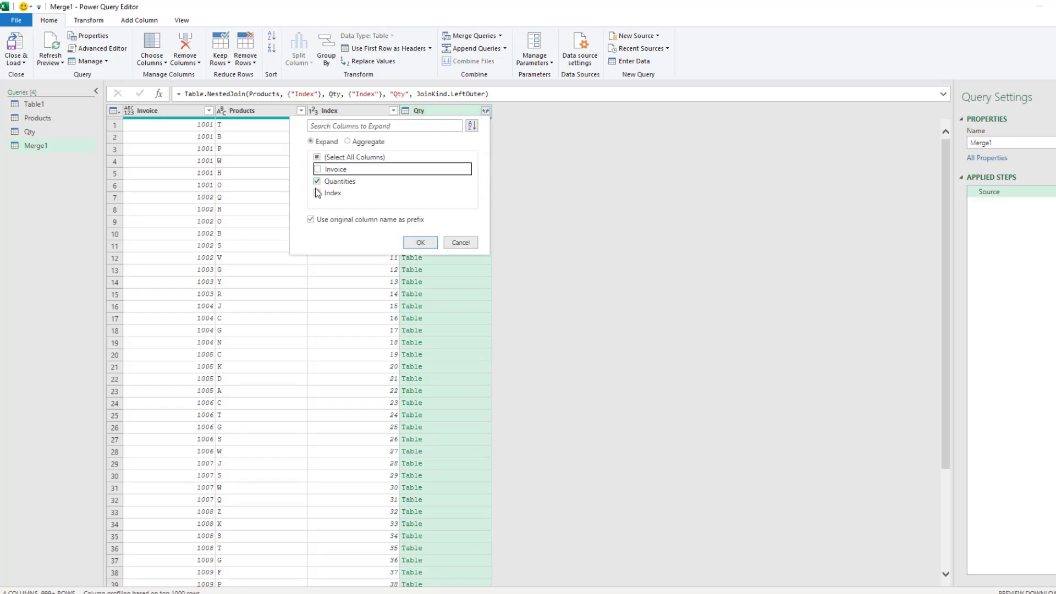
{"action": "left_click", "coordinate": [420, 243]}
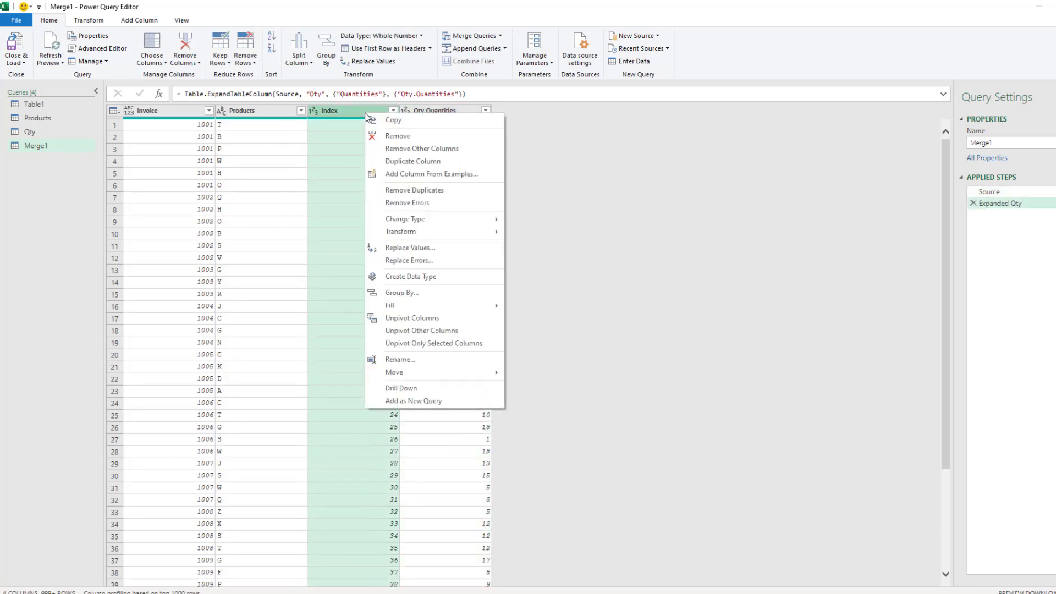
{"action": "left_click", "coordinate": [397, 136]}
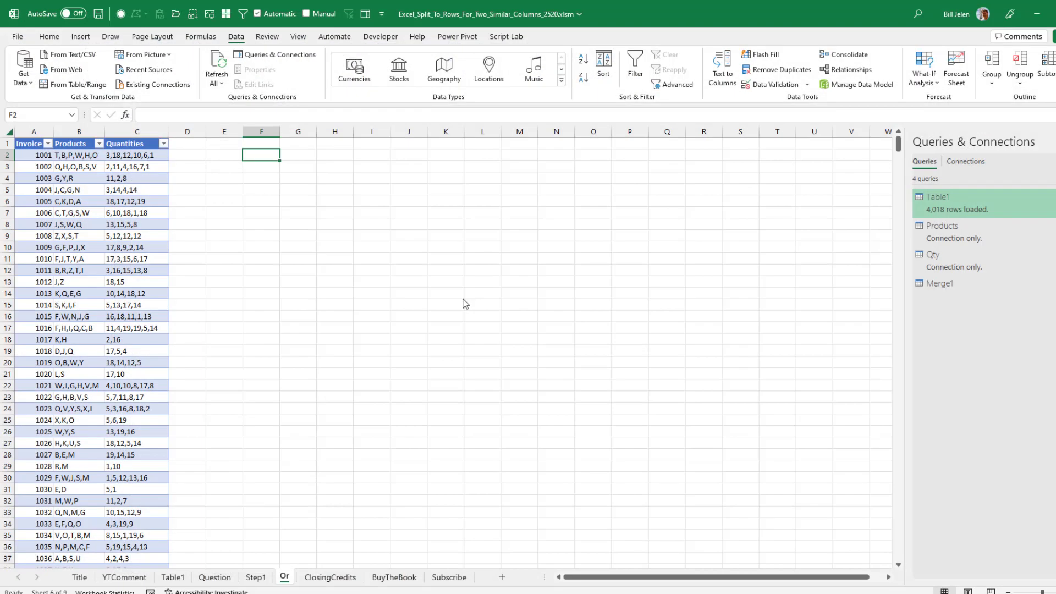
{"action": "left_click", "coordinate": [293, 578]}
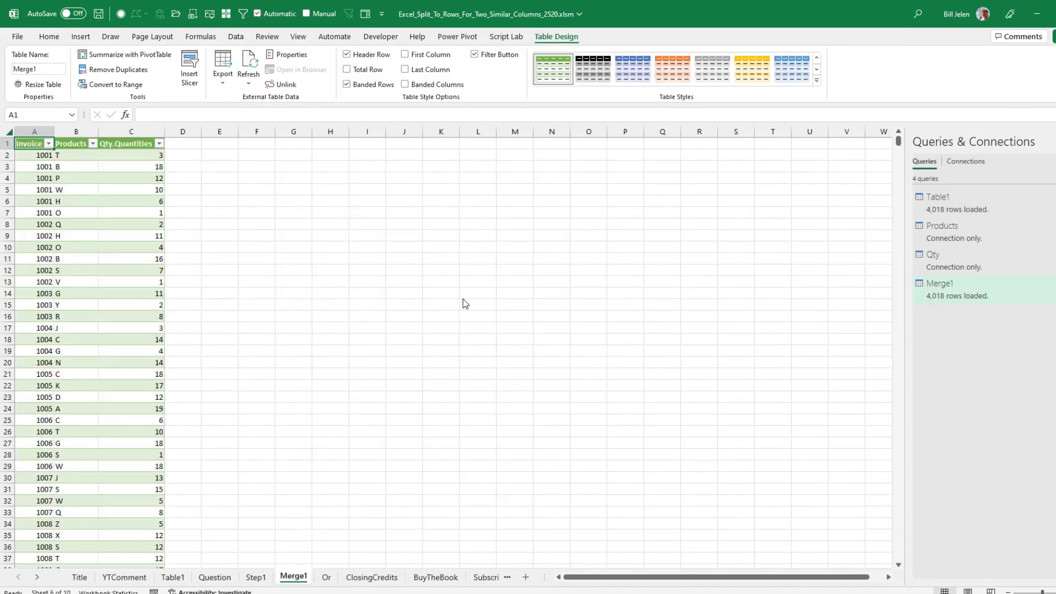
{"action": "left_click", "coordinate": [371, 577]}
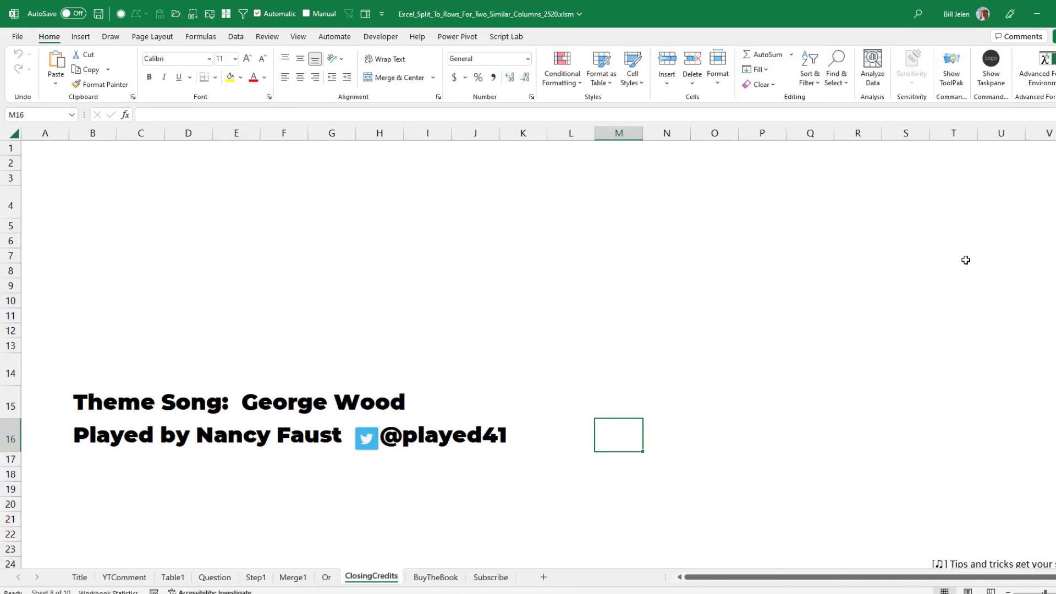